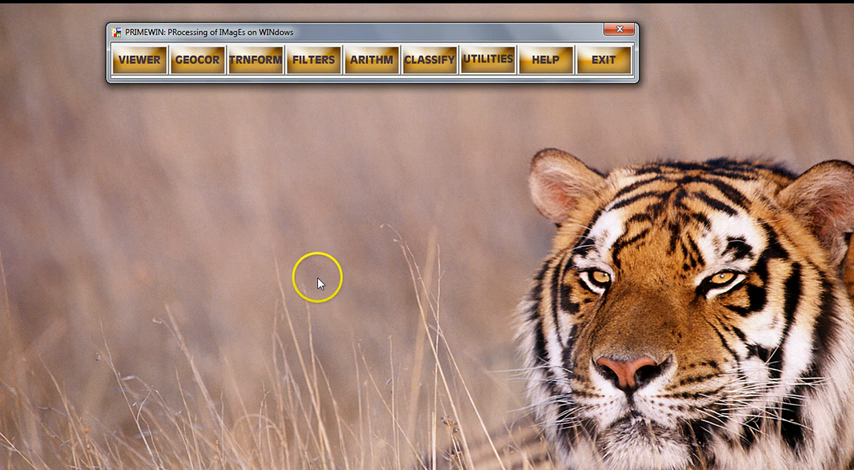
pyautogui.moveTo(314, 268)
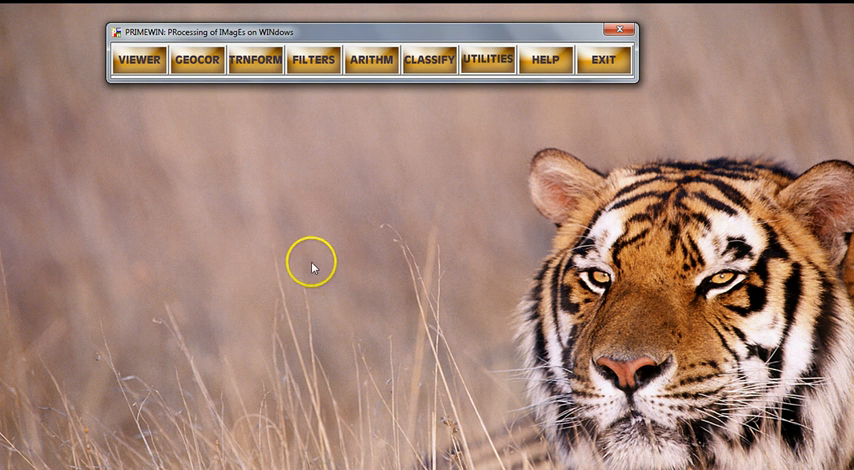
pyautogui.moveTo(383, 126)
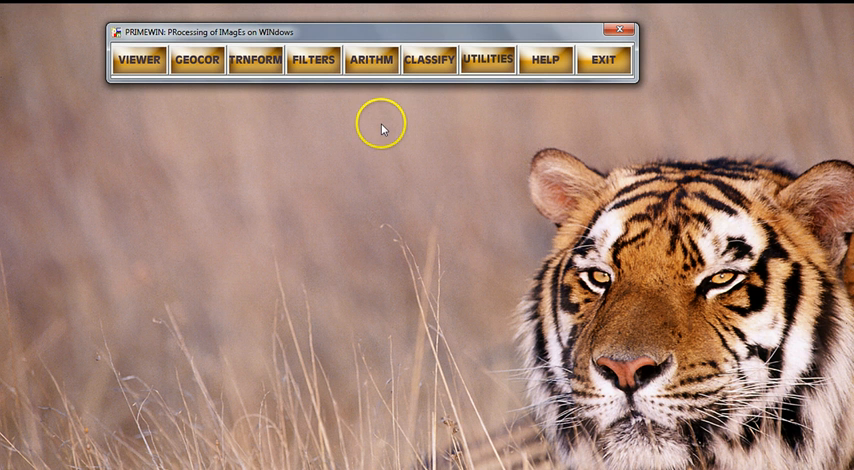
pyautogui.moveTo(369, 95)
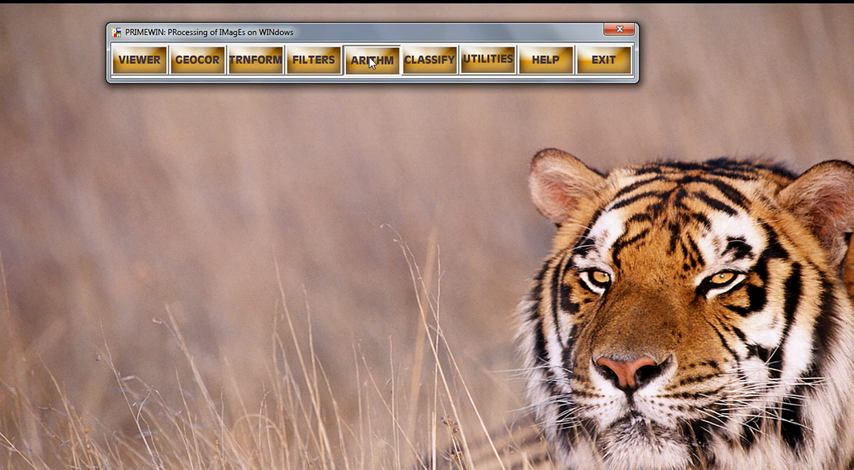
# Step: Load bhopal-oct-2009-L3 (1153 × 1153, 4 bands) as the band arithmetic input image
pyautogui.click(371, 60)
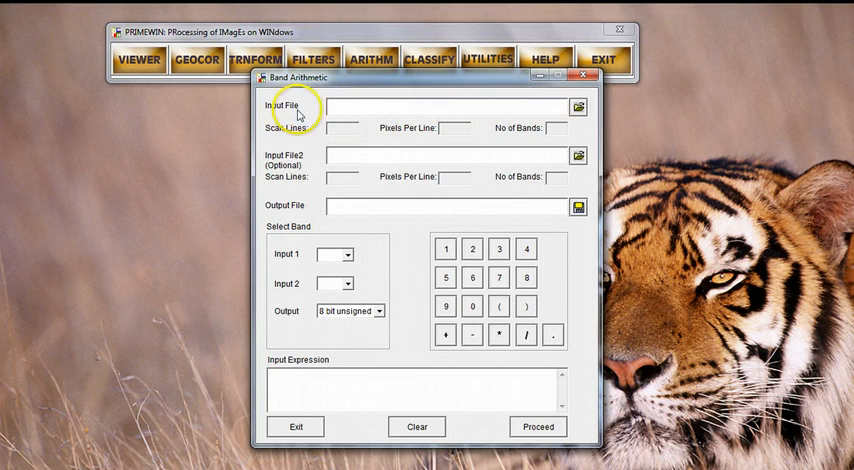
pyautogui.moveTo(578, 107)
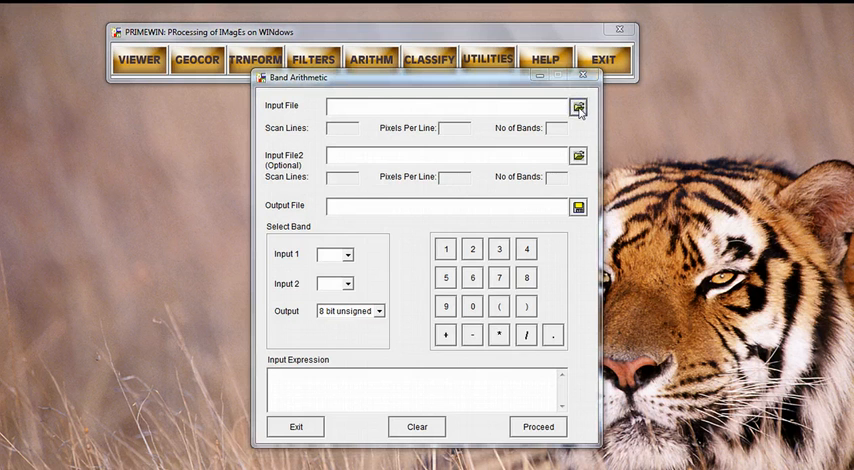
pyautogui.click(578, 106)
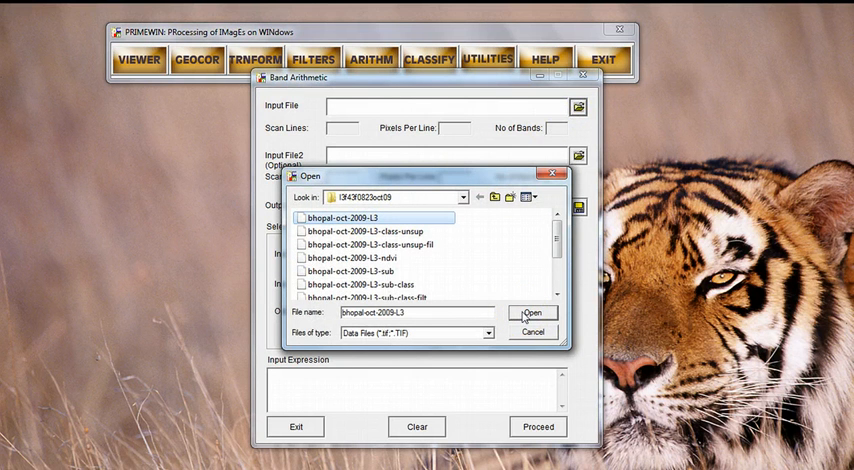
pyautogui.click(532, 312)
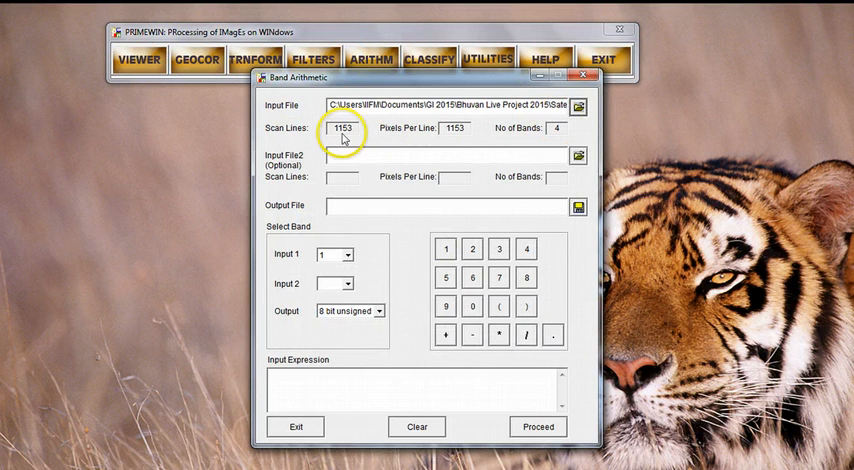
pyautogui.moveTo(453, 148)
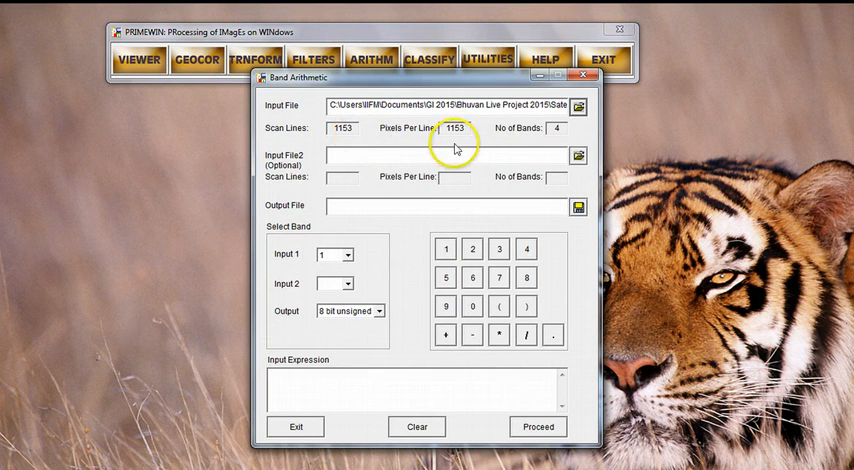
pyautogui.moveTo(528, 143)
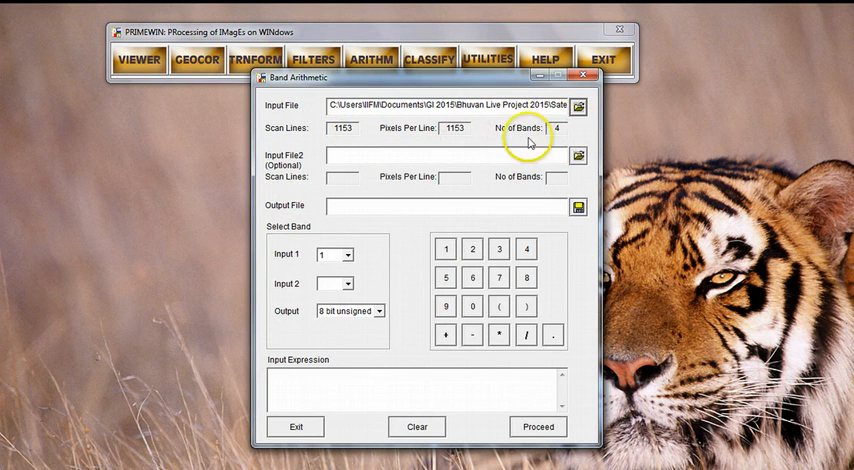
pyautogui.moveTo(558, 178)
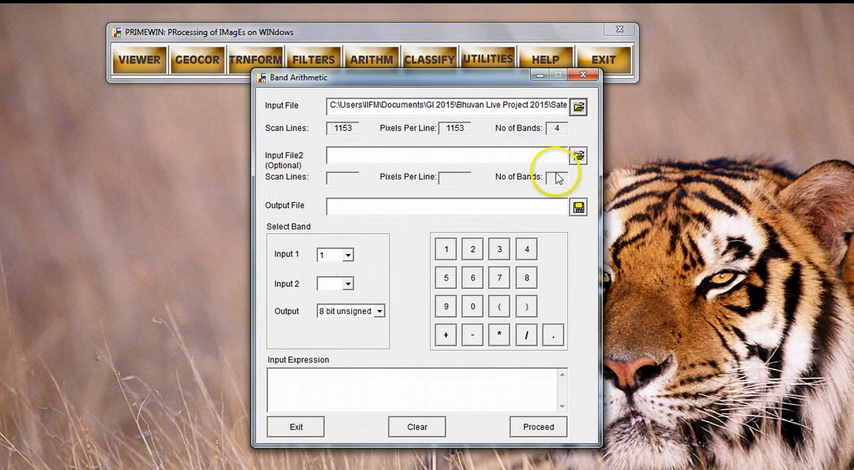
pyautogui.moveTo(277, 170)
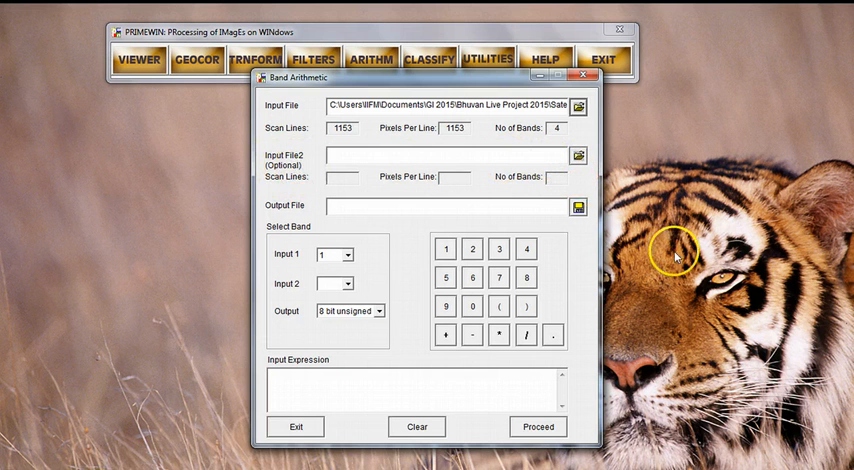
pyautogui.moveTo(577, 207)
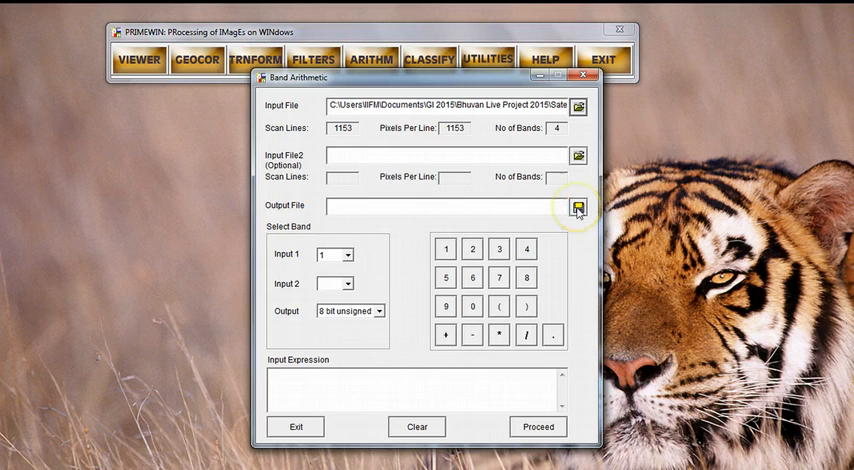
pyautogui.moveTo(297, 207)
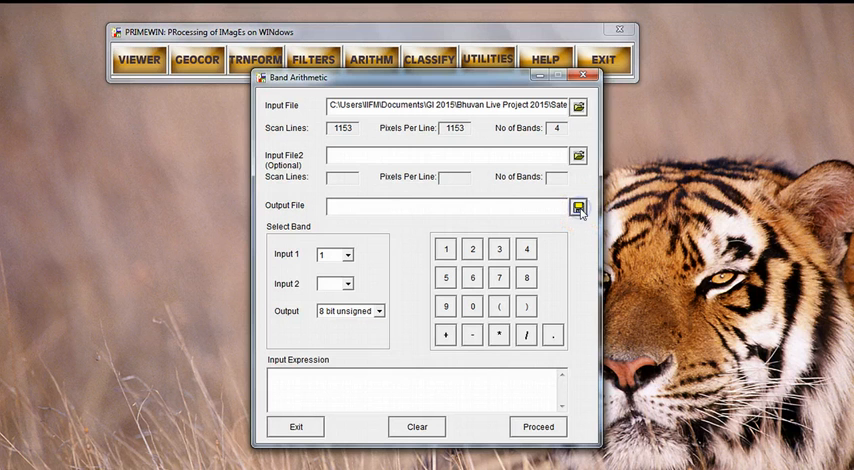
# Step: Name the band arithmetic output file bhopal-oct-2009-L3-ndvi in the same folder
pyautogui.click(578, 206)
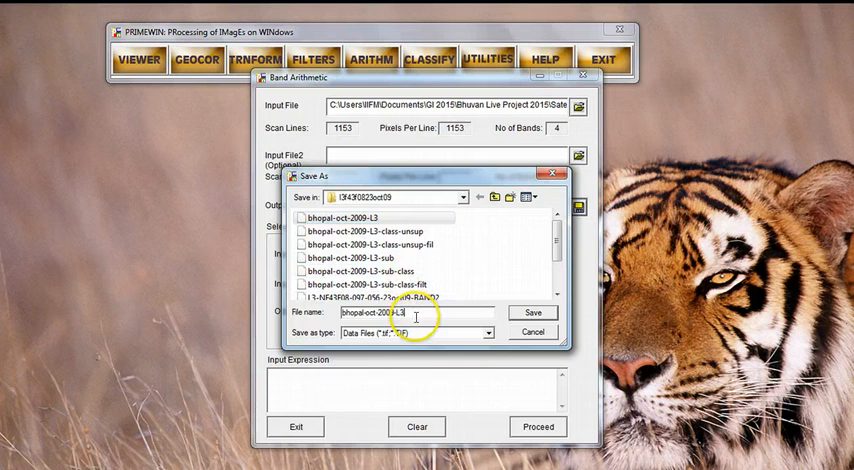
pyautogui.write('ndvi')
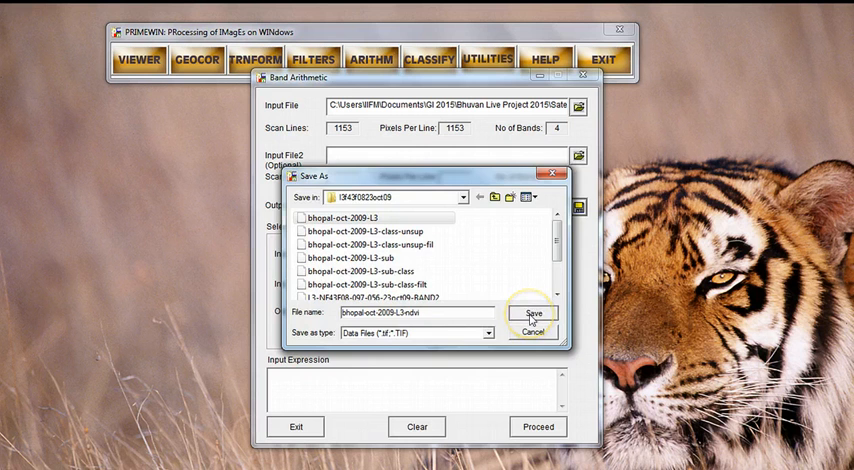
pyautogui.click(532, 313)
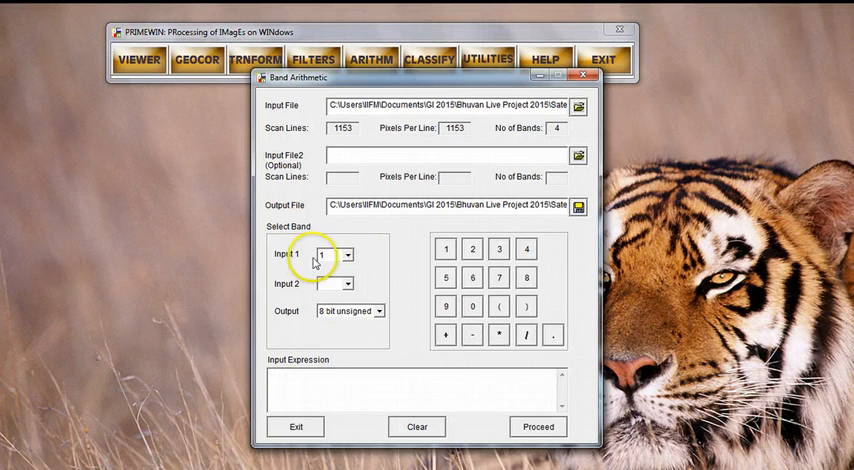
# Step: Enter the expression (FB3-FB2)/(FB3+FB2) using the keypad and Input 1 band list
pyautogui.click(347, 254)
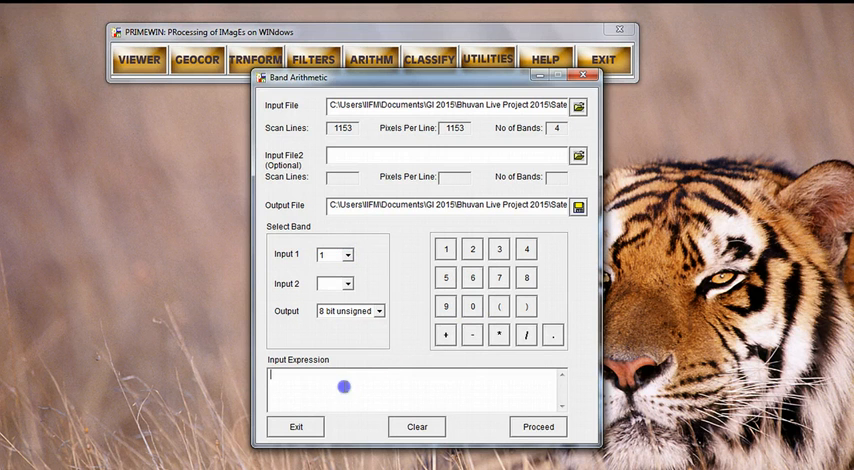
pyautogui.click(445, 336)
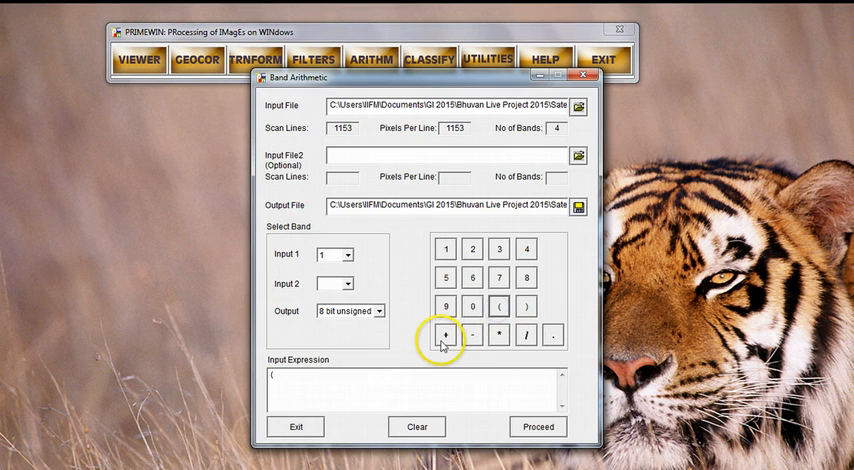
pyautogui.click(345, 283)
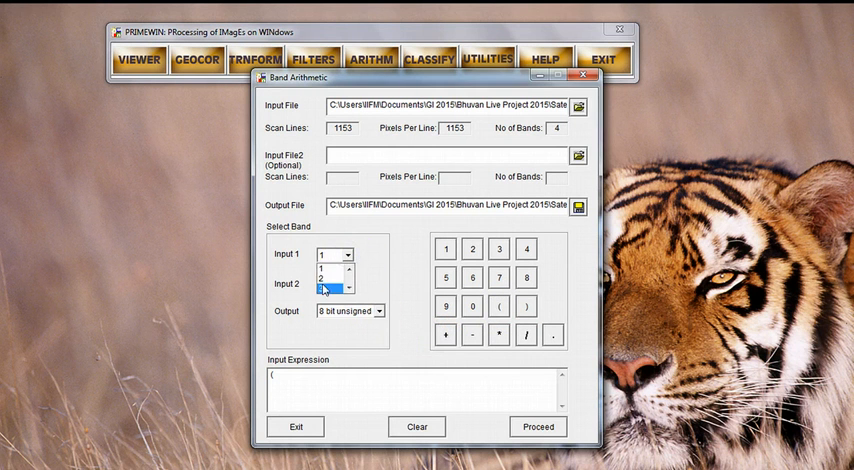
pyautogui.click(337, 287)
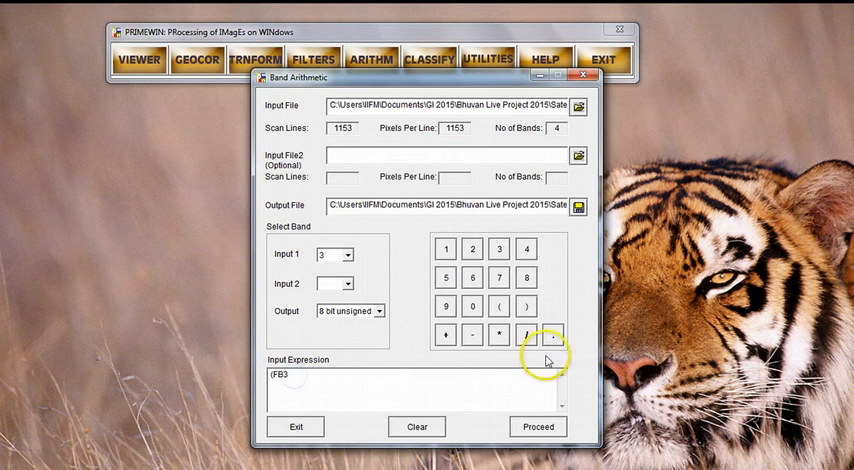
pyautogui.click(472, 335)
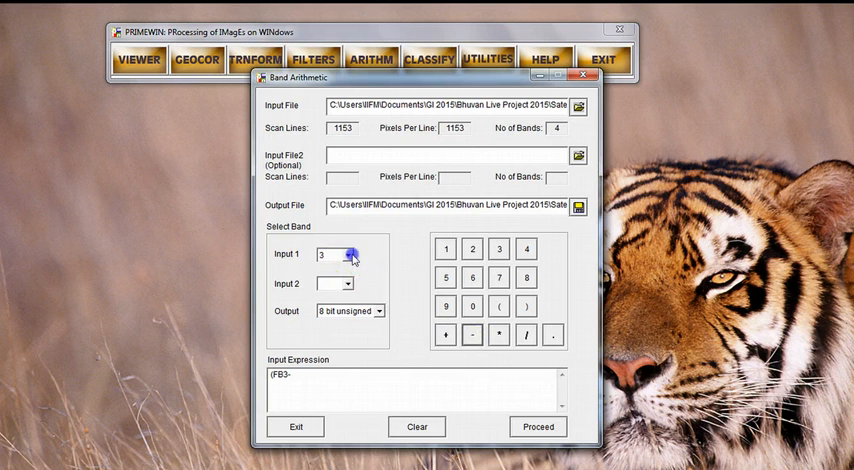
pyautogui.click(347, 254)
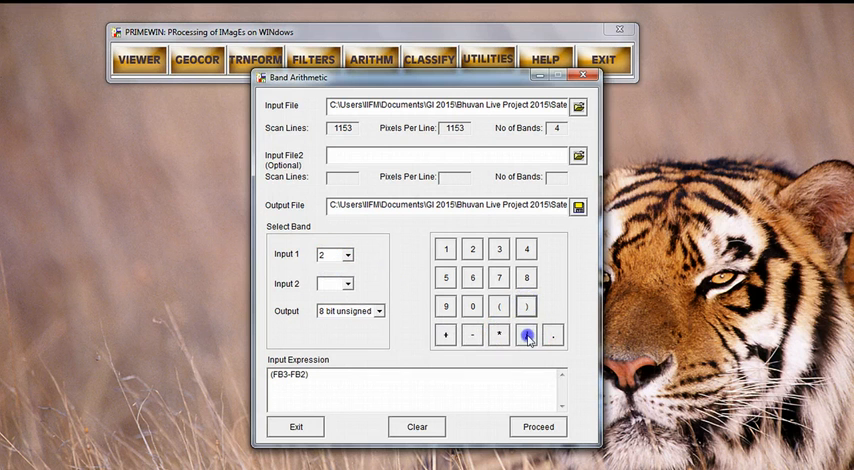
pyautogui.click(525, 335)
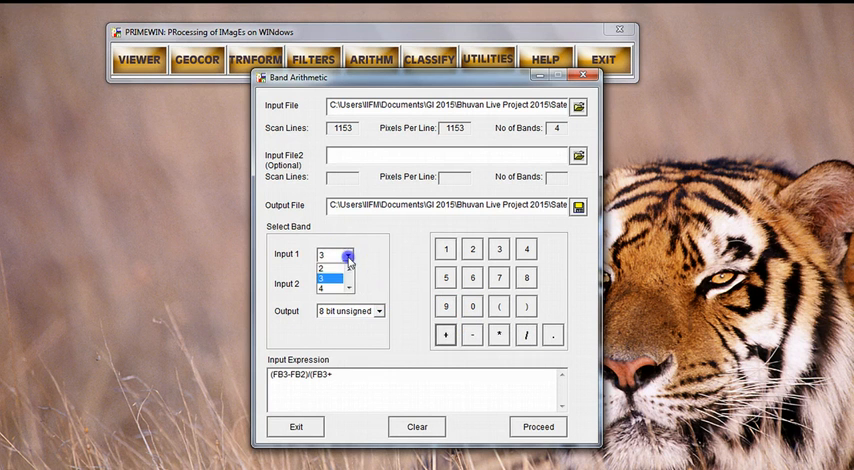
pyautogui.click(322, 270)
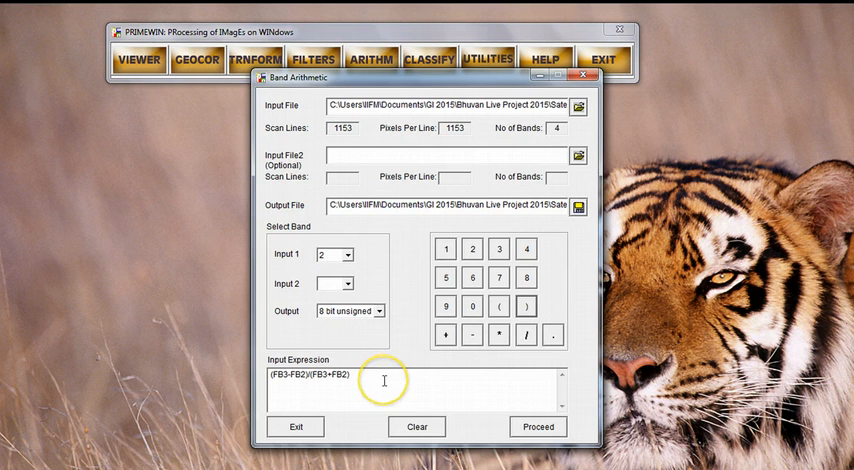
pyautogui.moveTo(370, 360)
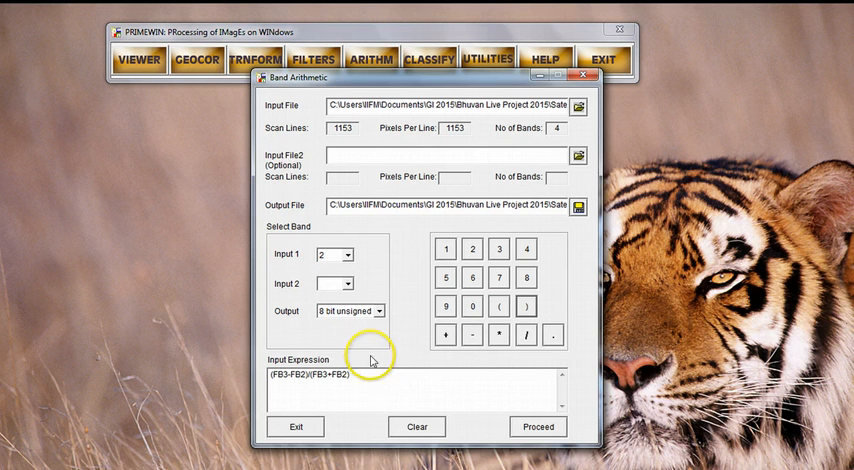
pyautogui.moveTo(285, 322)
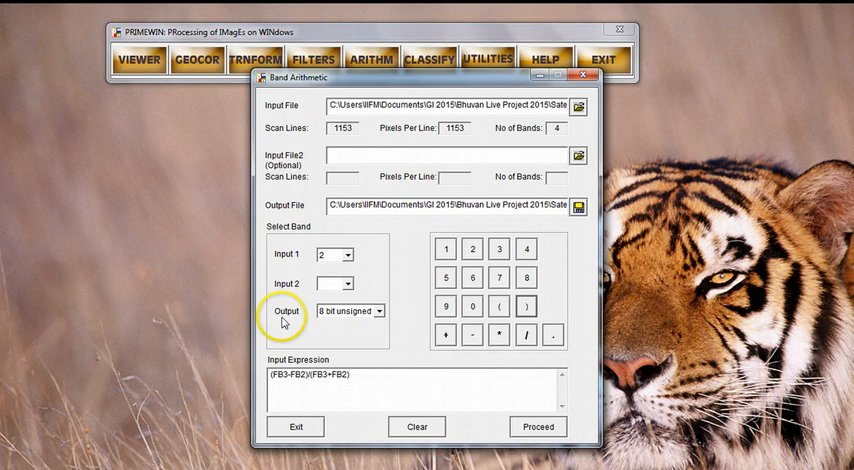
pyautogui.moveTo(375, 318)
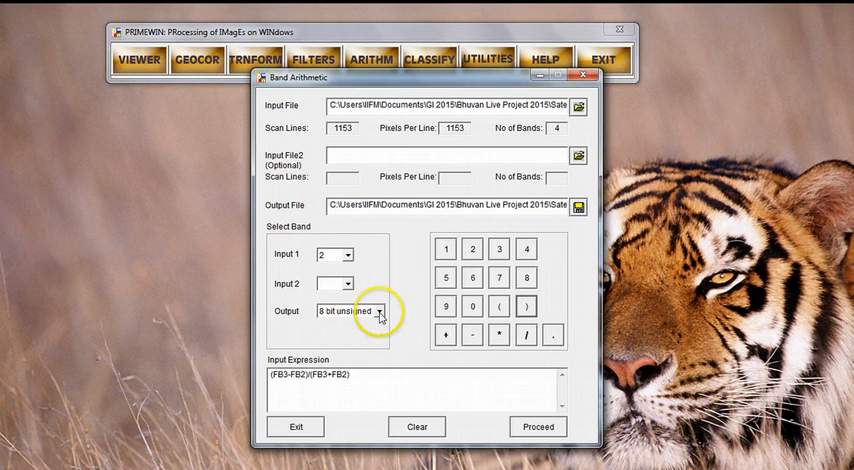
# Step: Set the NDVI output data type to 32-bit float
pyautogui.click(377, 311)
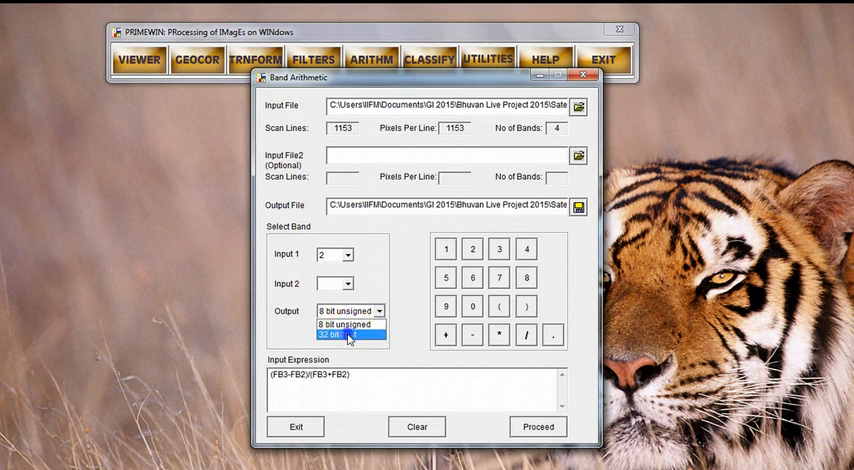
pyautogui.click(345, 337)
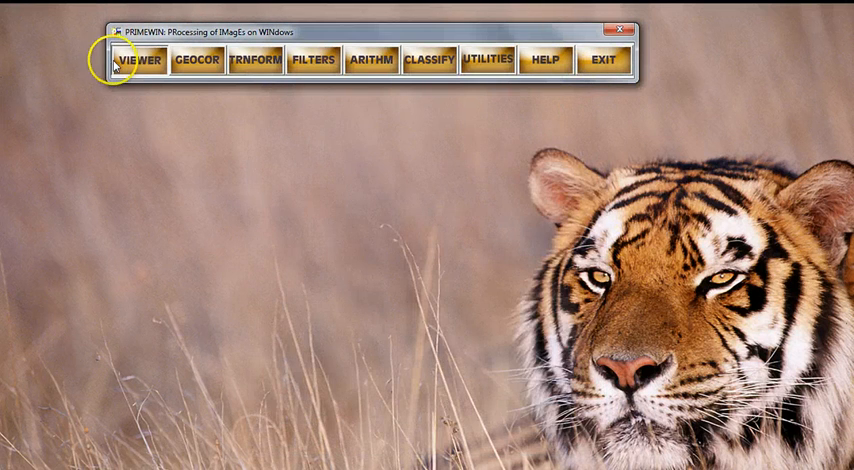
# Step: Open the bhopal-oct-2009-L3-ndvi image in the image viewer
pyautogui.click(139, 61)
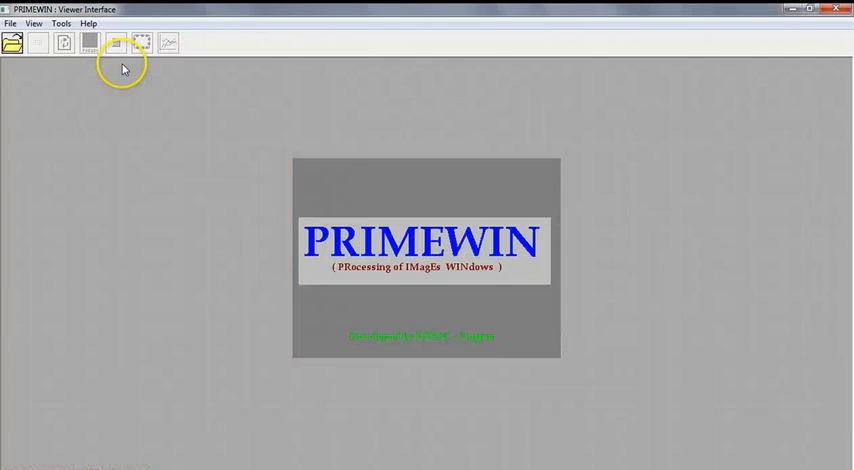
pyautogui.click(11, 42)
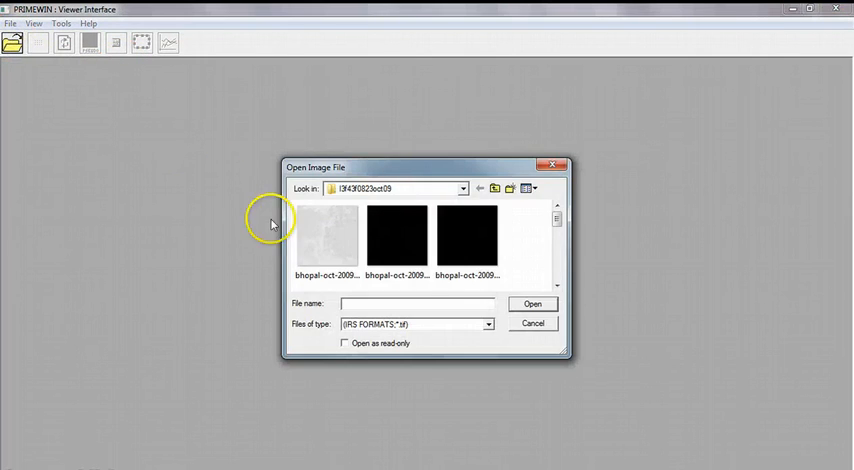
pyautogui.click(557, 287)
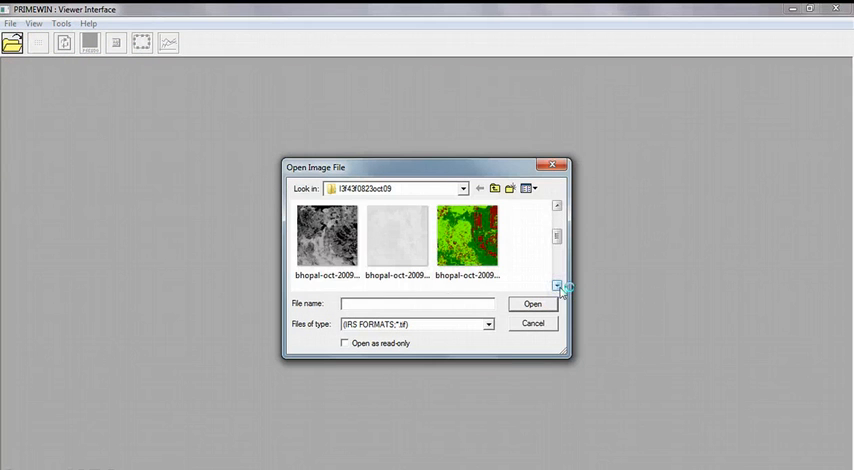
pyautogui.click(326, 235)
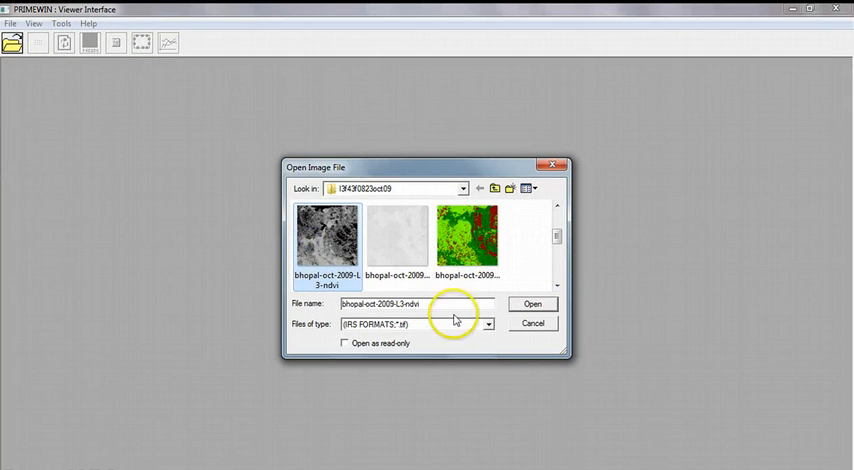
pyautogui.click(532, 303)
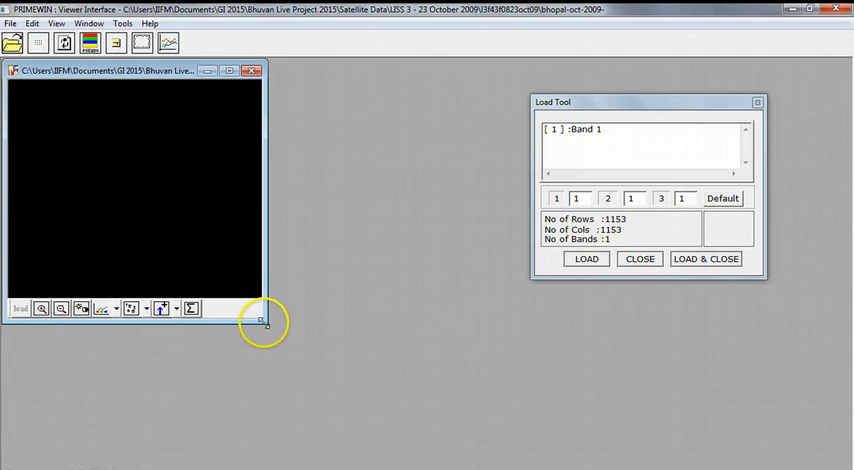
# Step: Enlarge the viewer window and load the NDVI image's band 1
pyautogui.moveTo(263, 322); pyautogui.dragTo(345, 450)
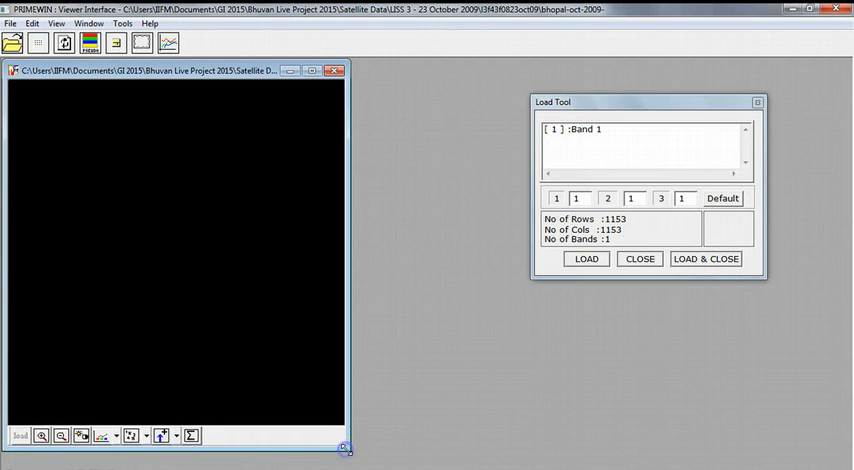
pyautogui.moveTo(518, 410)
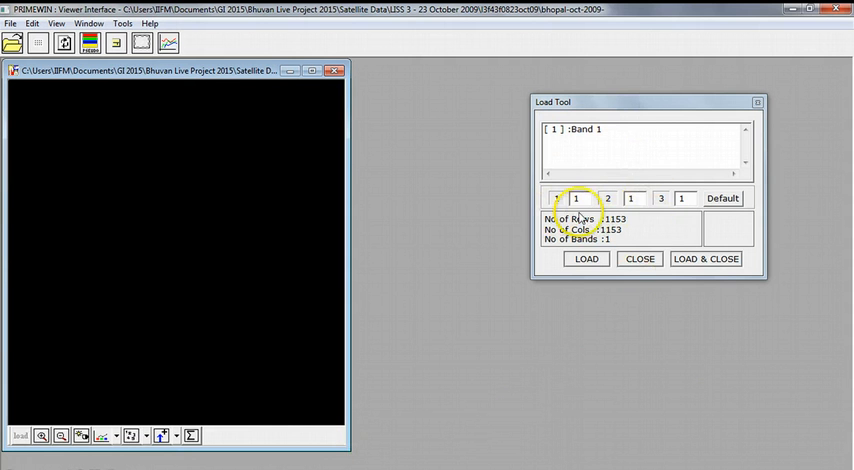
pyautogui.moveTo(593, 148)
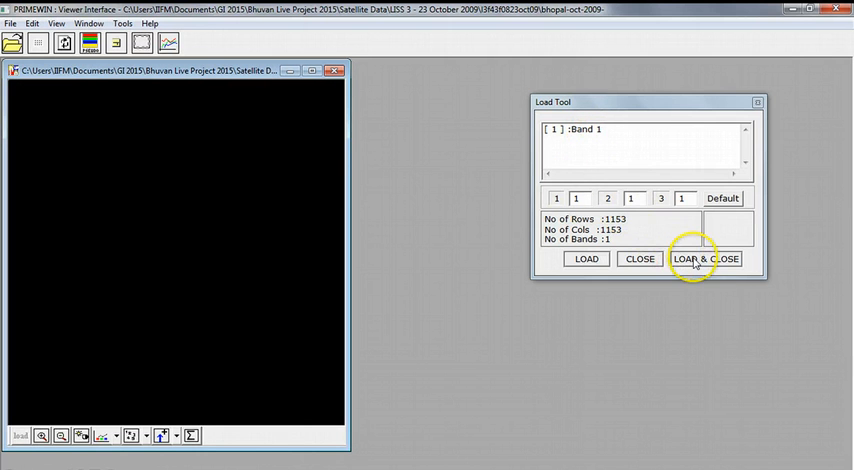
pyautogui.click(705, 258)
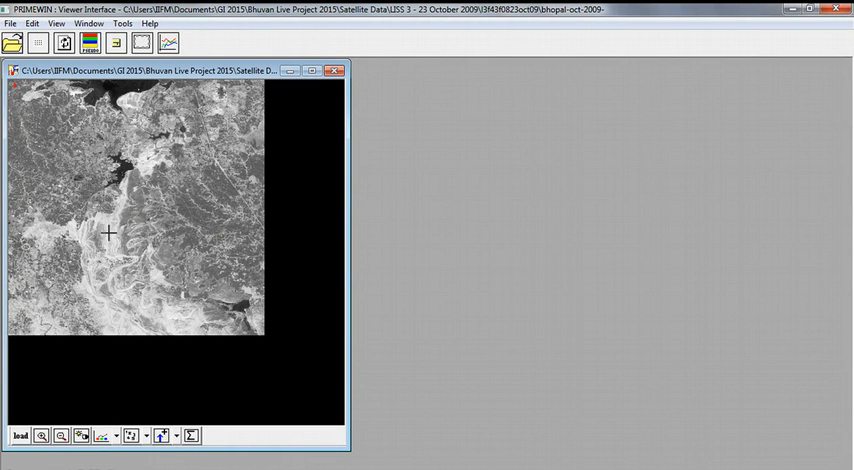
# Step: Open the Numeric Values window for the NDVI image and move it beside the image
pyautogui.rightClick(110, 234)
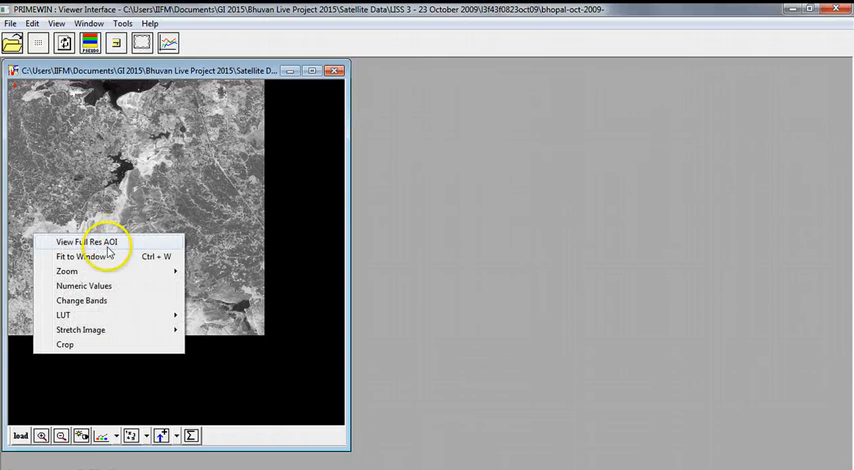
pyautogui.click(84, 285)
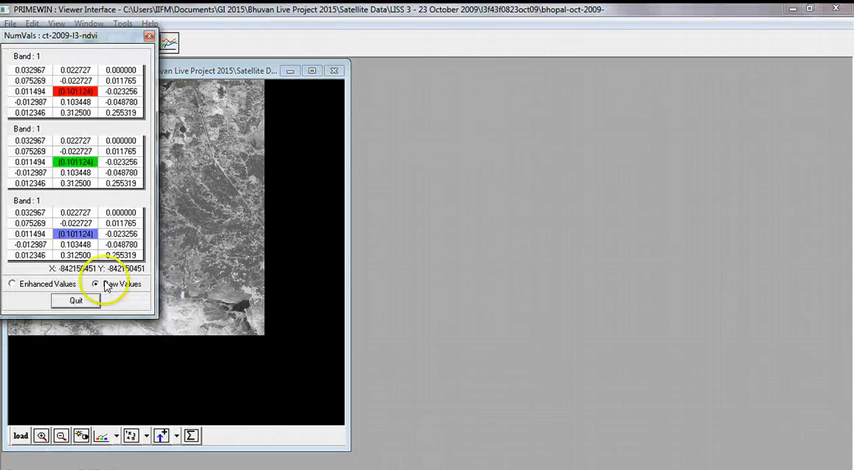
pyautogui.moveTo(75, 35); pyautogui.dragTo(500, 63)
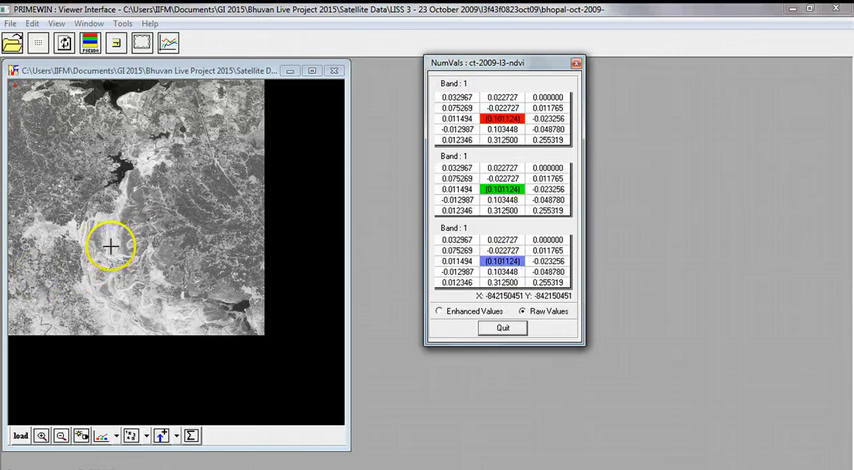
pyautogui.moveTo(143, 145)
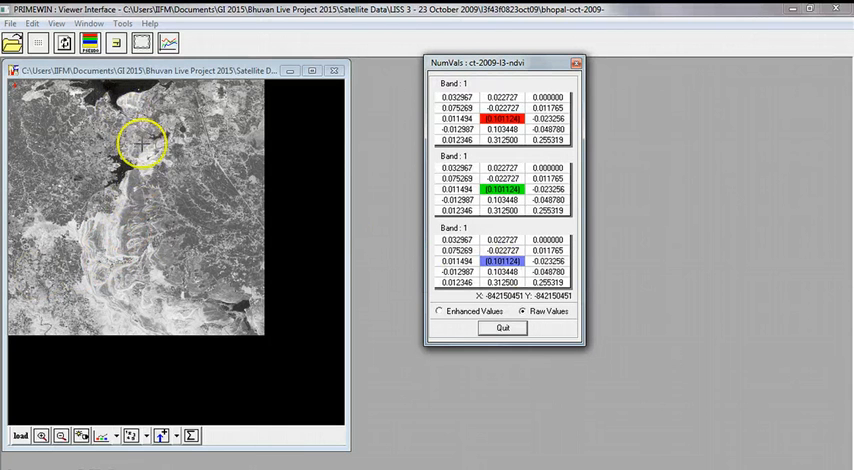
pyautogui.moveTo(147, 164)
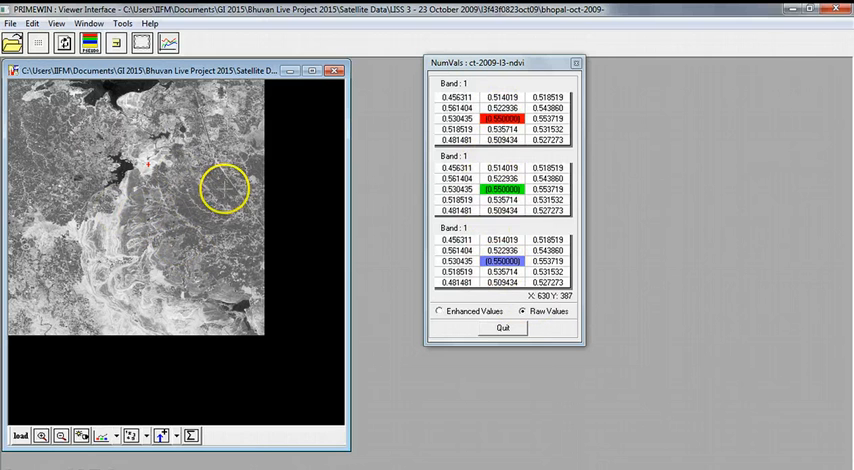
pyautogui.moveTo(226, 190)
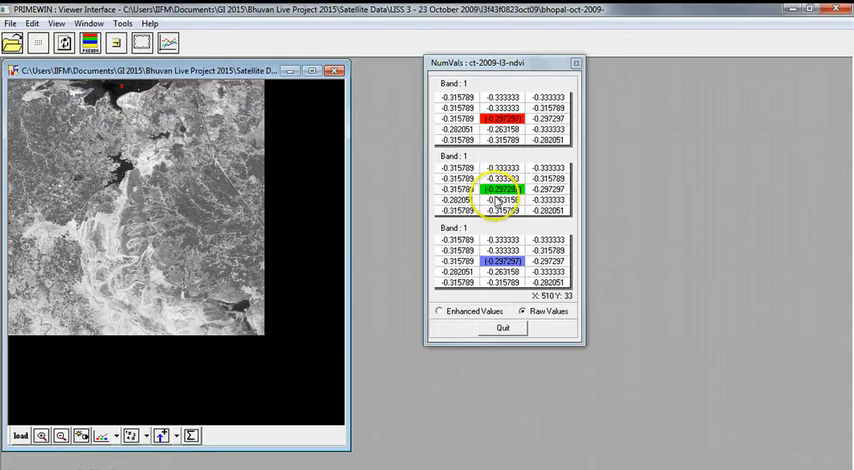
pyautogui.moveTo(120, 102)
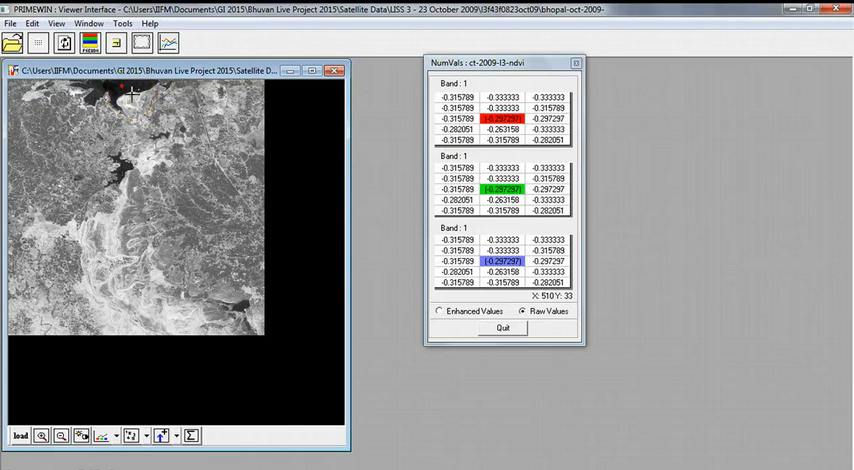
# Step: Reopen the Numeric Values window to read NDVI values over the lakes
pyautogui.rightClick(130, 200)
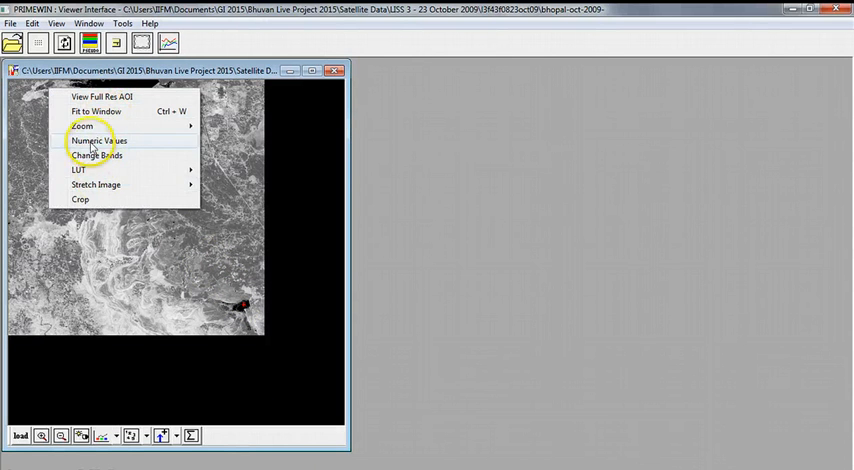
pyautogui.click(99, 140)
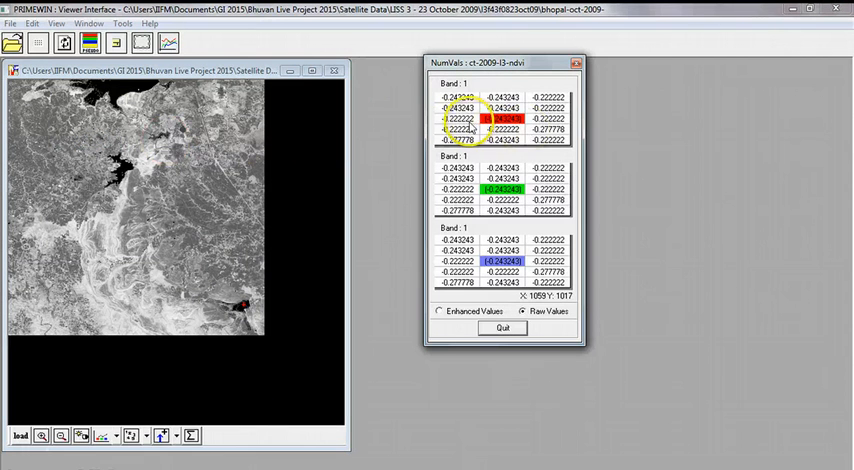
pyautogui.moveTo(175, 100)
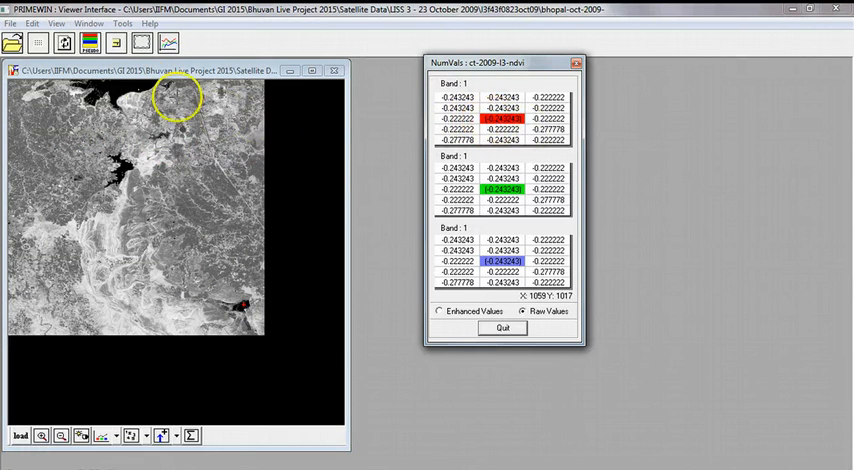
pyautogui.moveTo(118, 85)
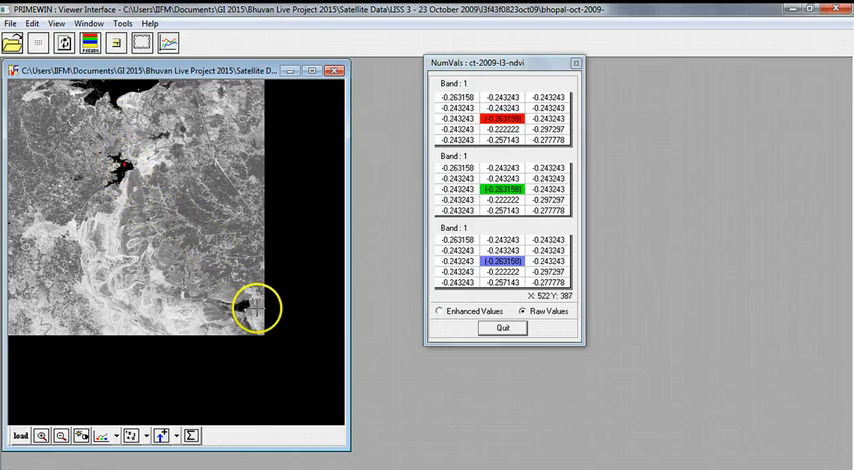
pyautogui.moveTo(244, 304)
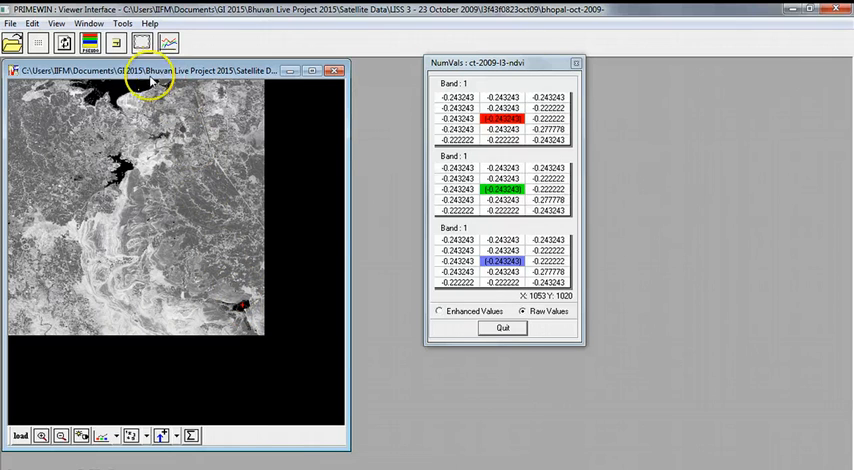
pyautogui.moveTo(90, 42)
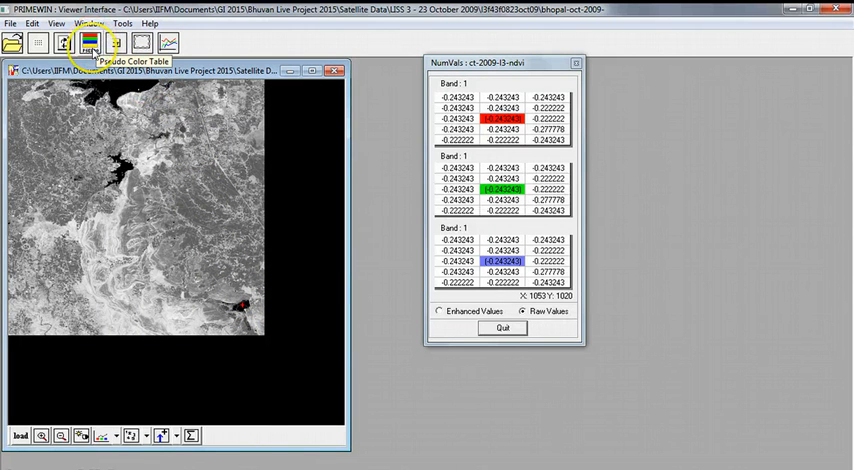
# Step: Colour NDVI values from the lowest up to about 0.04 blue in the pseudo colour table
pyautogui.click(88, 42)
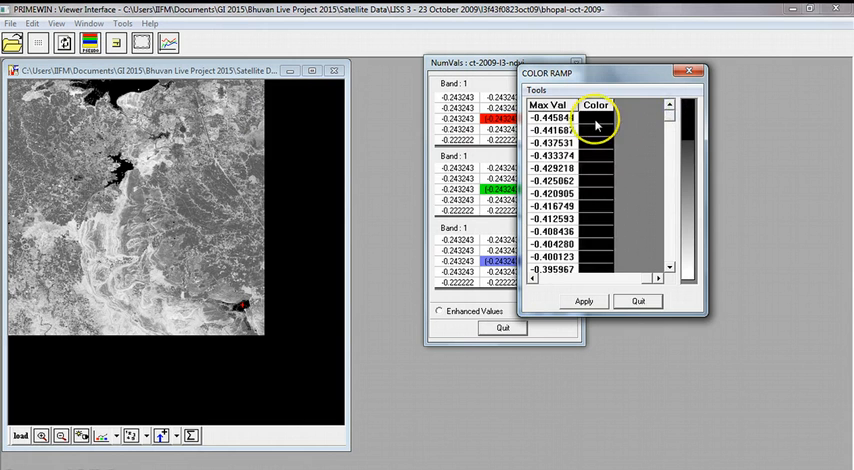
pyautogui.click(596, 117)
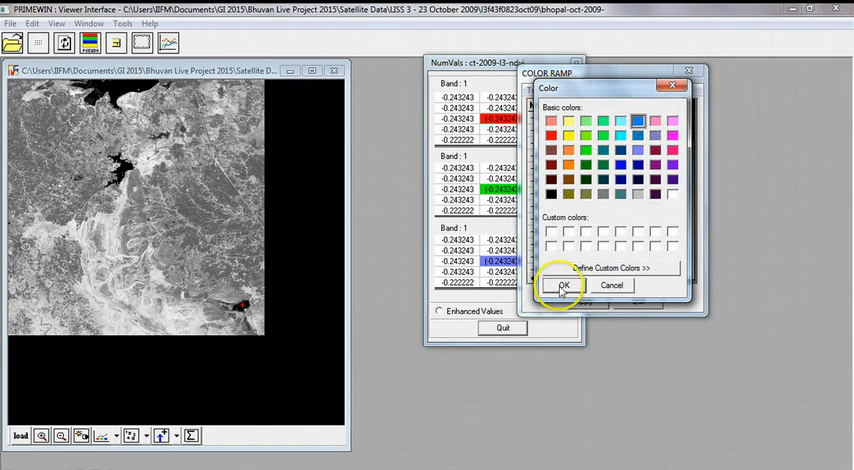
pyautogui.click(562, 286)
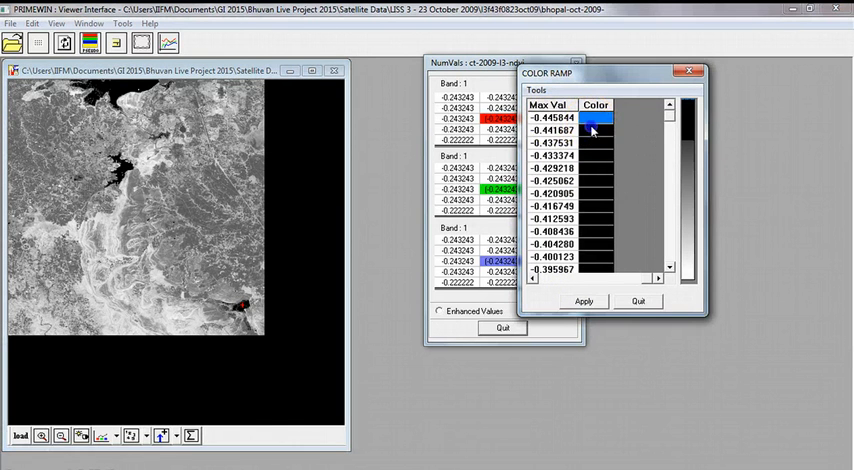
pyautogui.moveTo(594, 130); pyautogui.dragTo(592, 235)
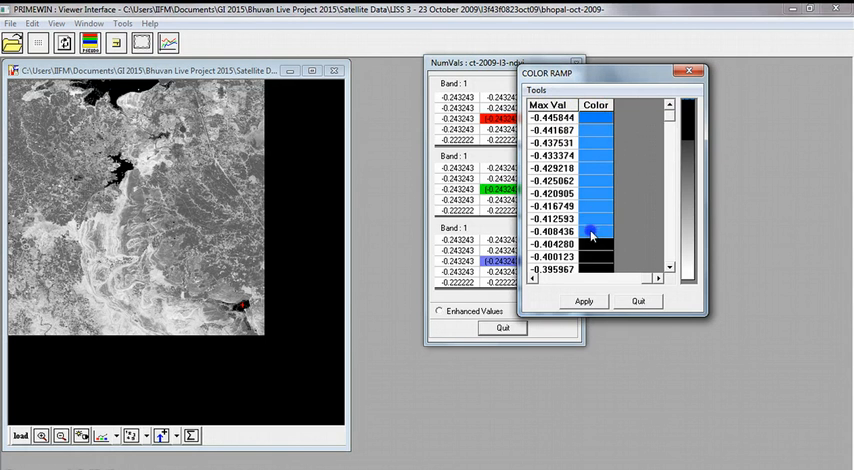
pyautogui.scroll(-3)
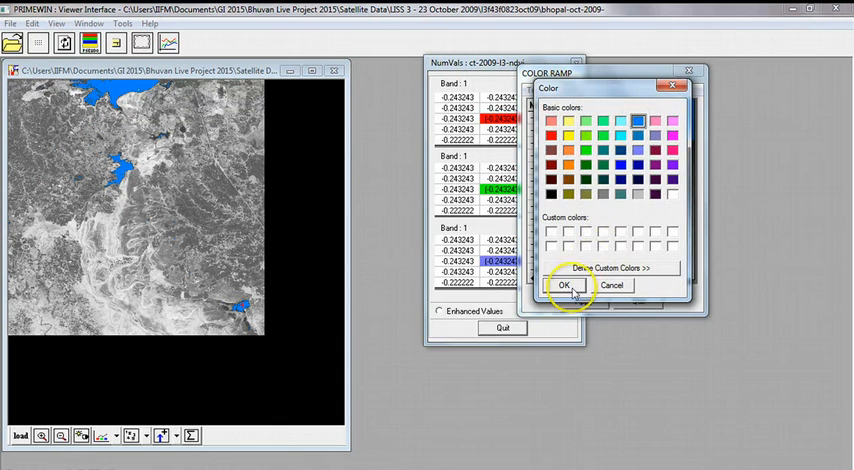
pyautogui.click(565, 285)
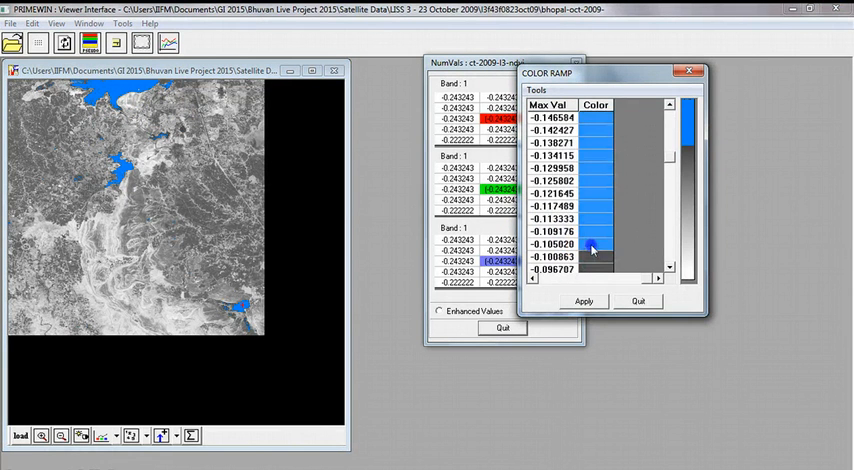
pyautogui.scroll(-3)
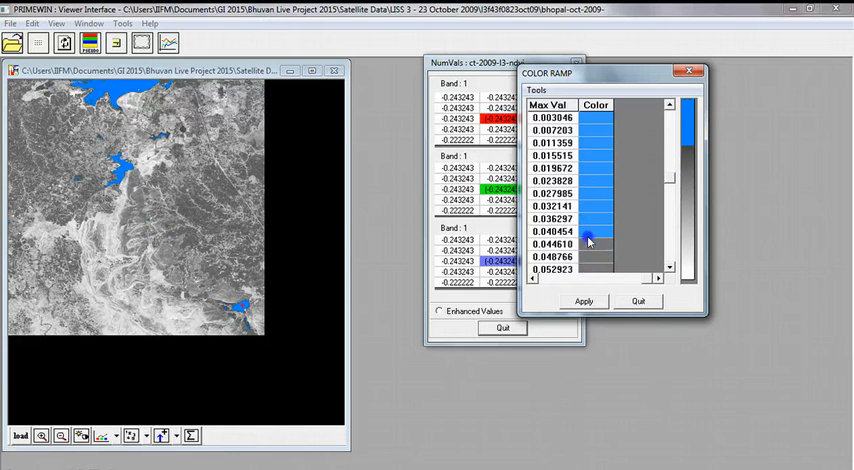
# Step: Colour the low NDVI range of about 0.003–0.032 yellow and apply the ramp
pyautogui.click(592, 172)
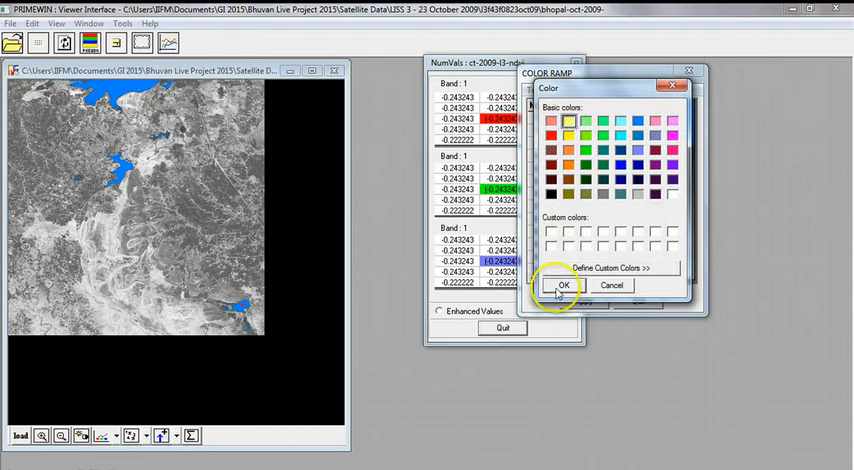
pyautogui.click(563, 285)
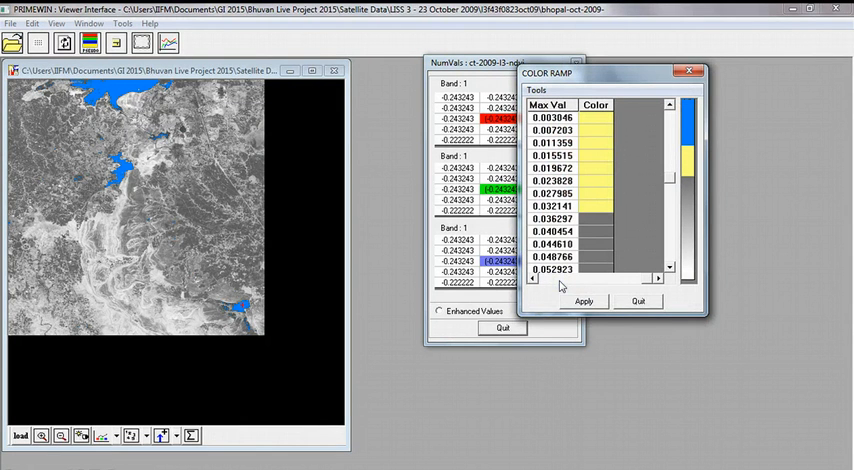
pyautogui.click(584, 301)
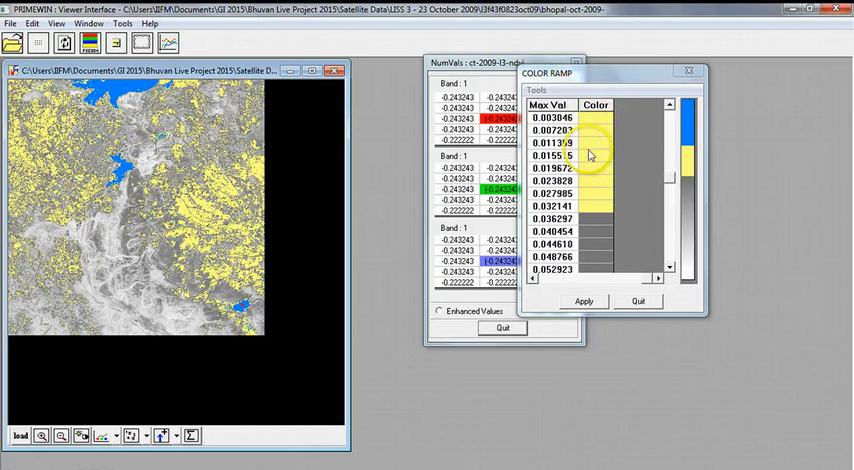
pyautogui.moveTo(593, 205)
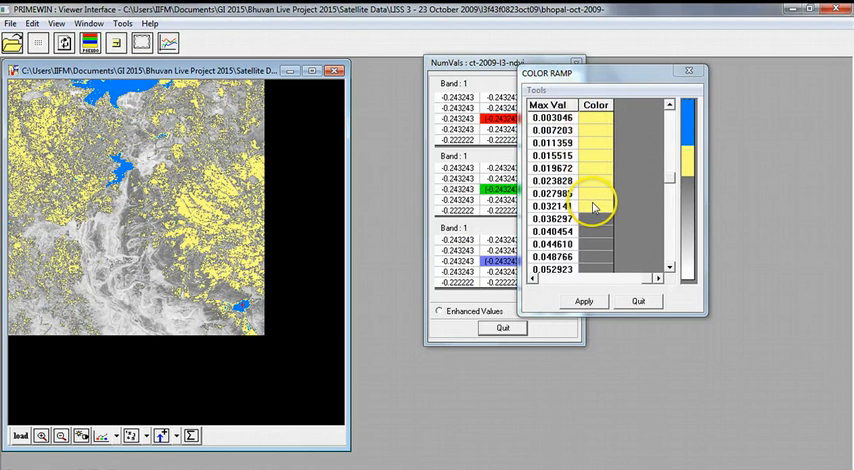
pyautogui.moveTo(593, 158)
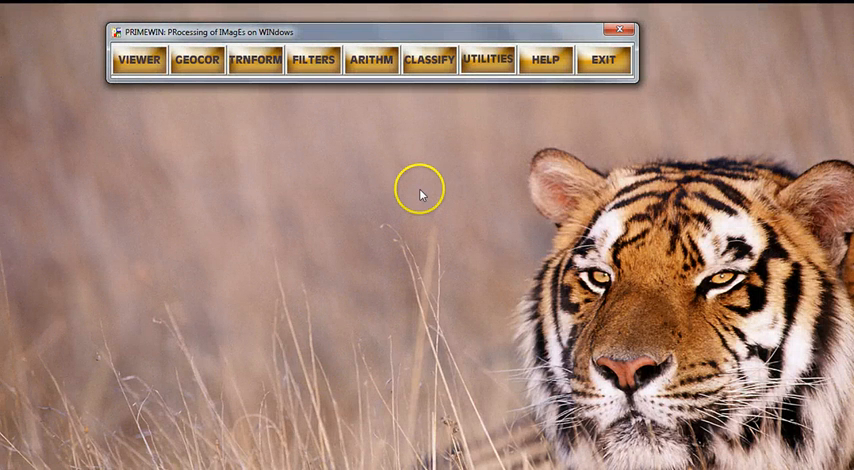
pyautogui.moveTo(430, 66)
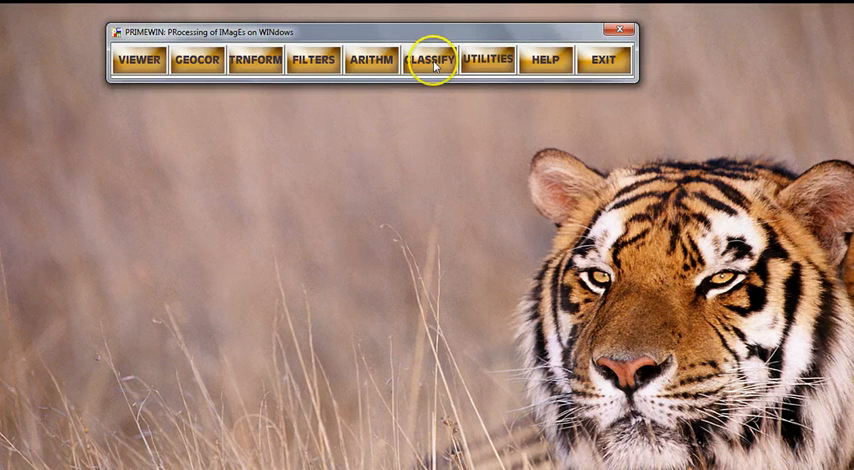
# Step: Open a blank Classification window through CLASSIFY's Supervised option
pyautogui.click(430, 59)
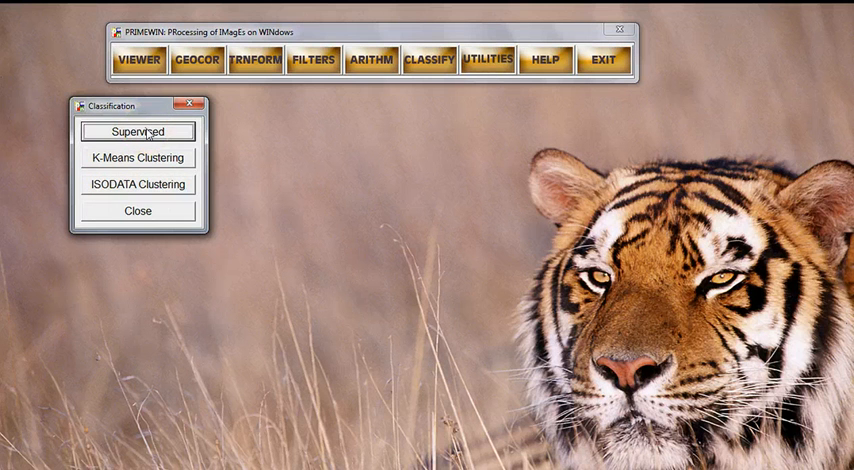
pyautogui.click(137, 131)
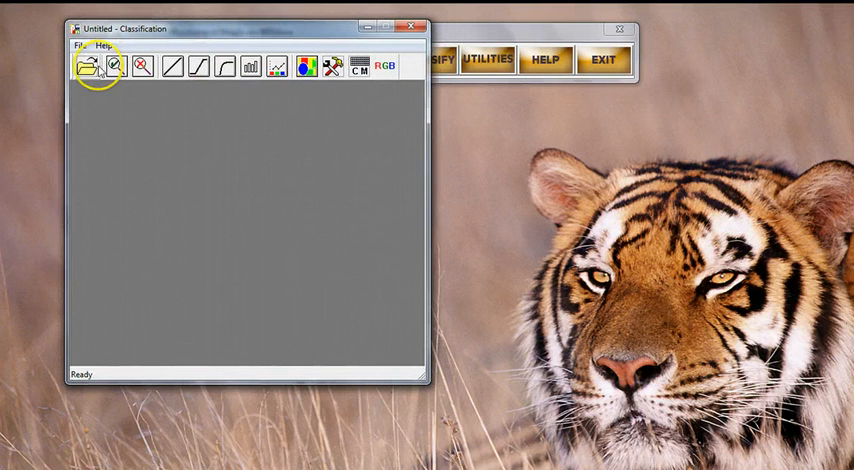
# Step: Load bhopal-oct-2009-L3 (1153×1153, 4 bands) with Red 3, Green 2, Blue 1
pyautogui.click(88, 66)
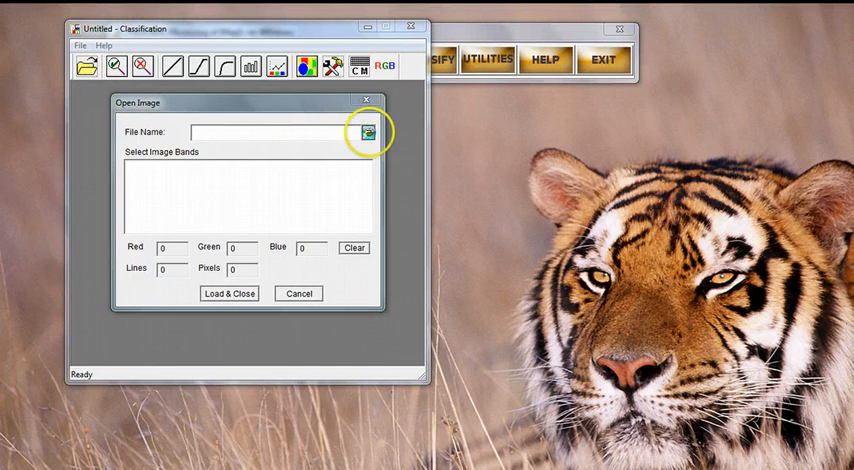
pyautogui.click(367, 131)
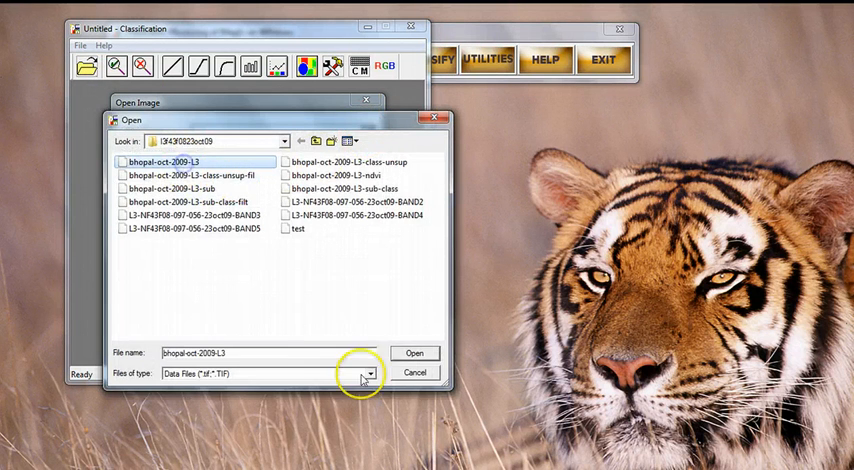
pyautogui.click(414, 353)
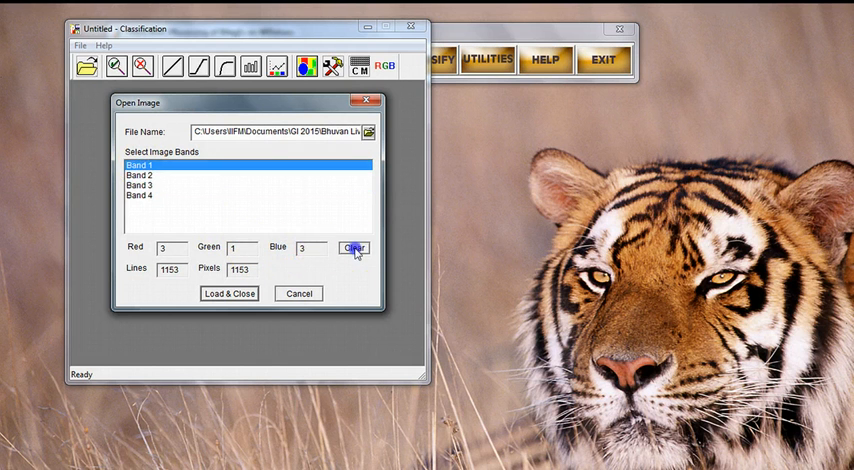
pyautogui.click(353, 247)
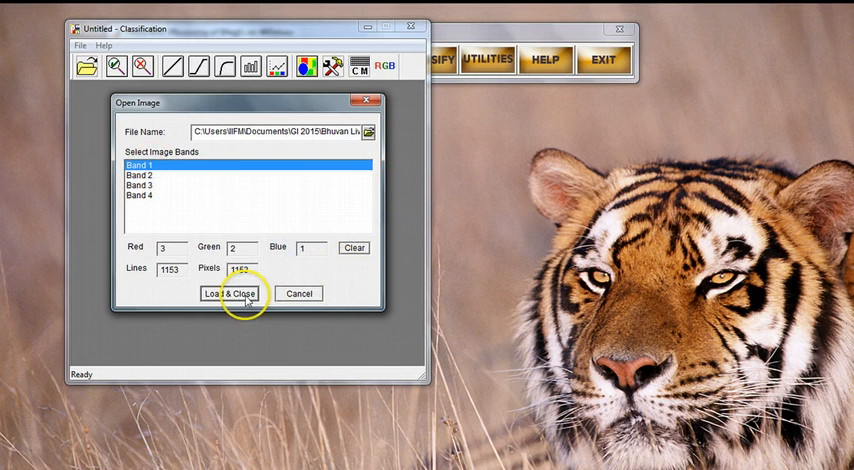
pyautogui.moveTo(291, 252)
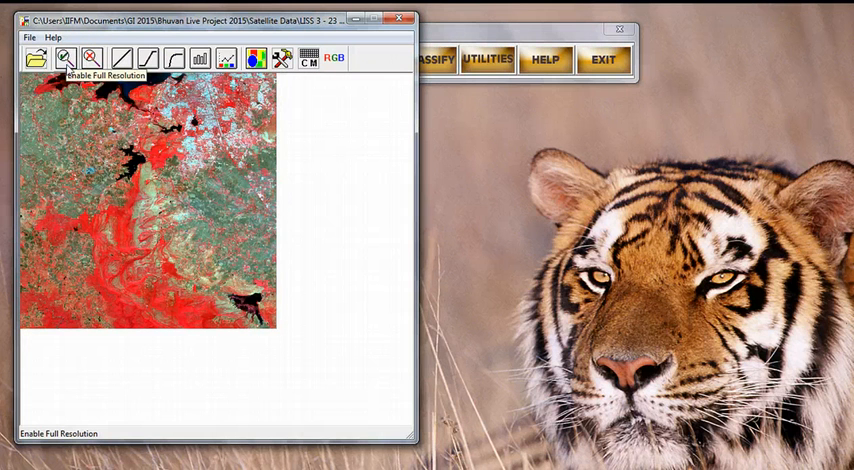
# Step: Enable full resolution, place the close-up box over the central lake, and raise the window
pyautogui.click(64, 58)
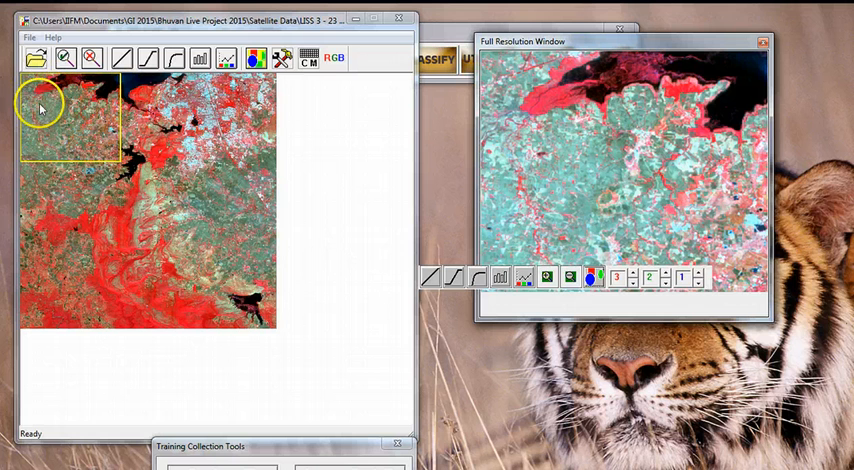
pyautogui.moveTo(92, 128)
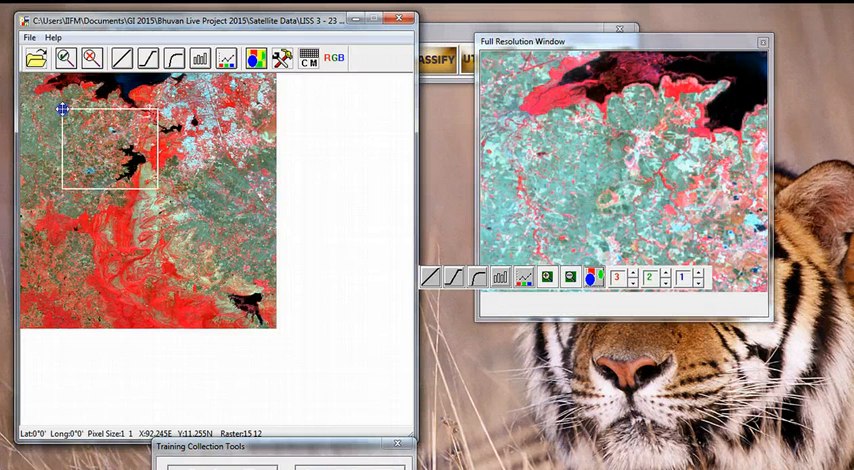
pyautogui.moveTo(62, 109); pyautogui.dragTo(77, 124)
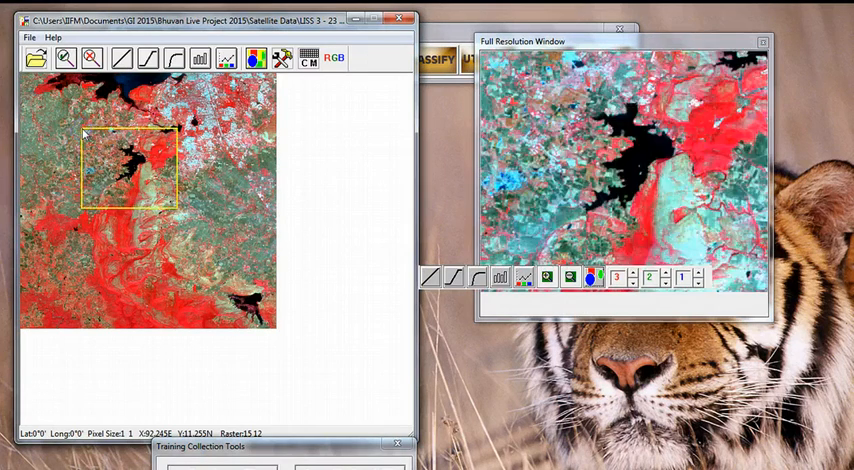
pyautogui.click(548, 180)
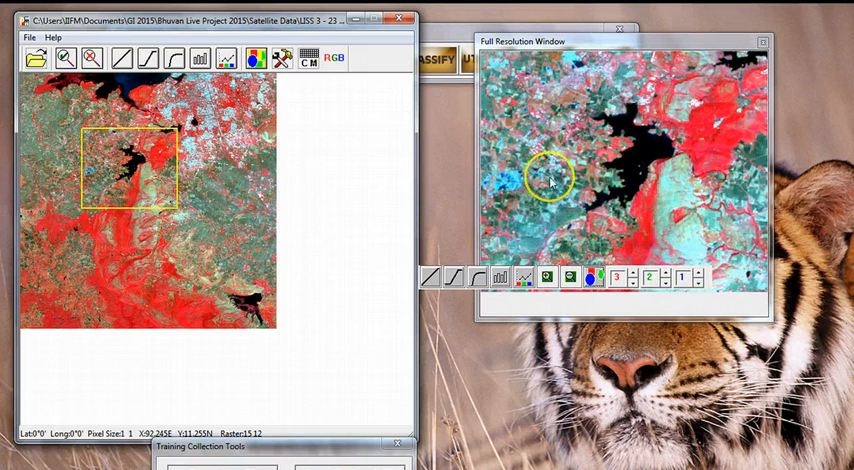
pyautogui.moveTo(588, 230)
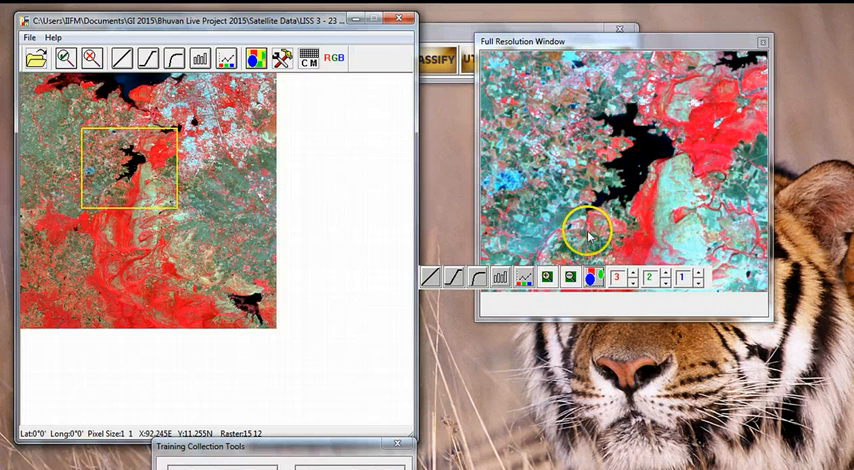
pyautogui.moveTo(593, 48)
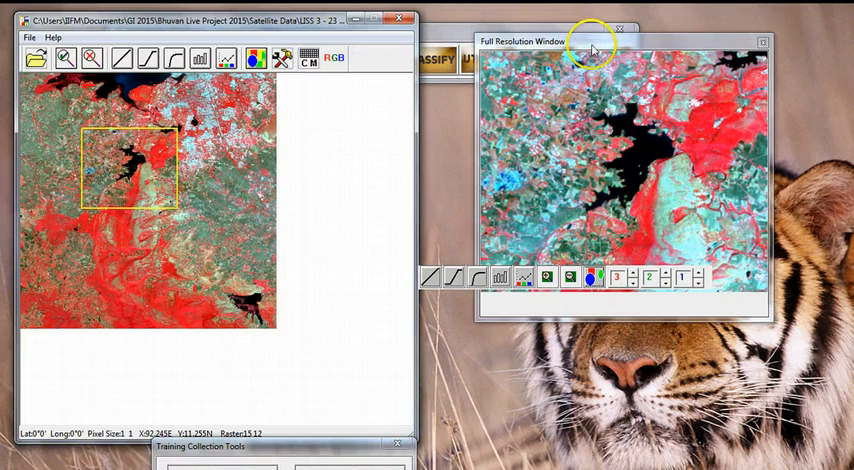
pyautogui.moveTo(592, 41); pyautogui.dragTo(527, 12)
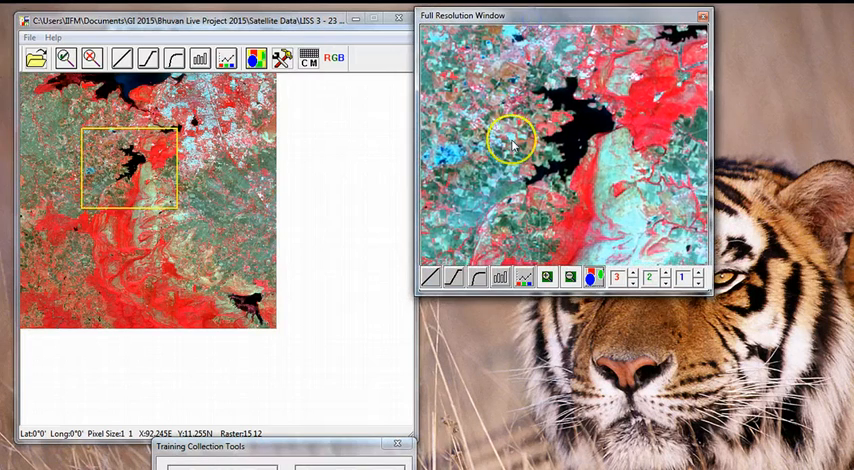
pyautogui.moveTo(590, 200)
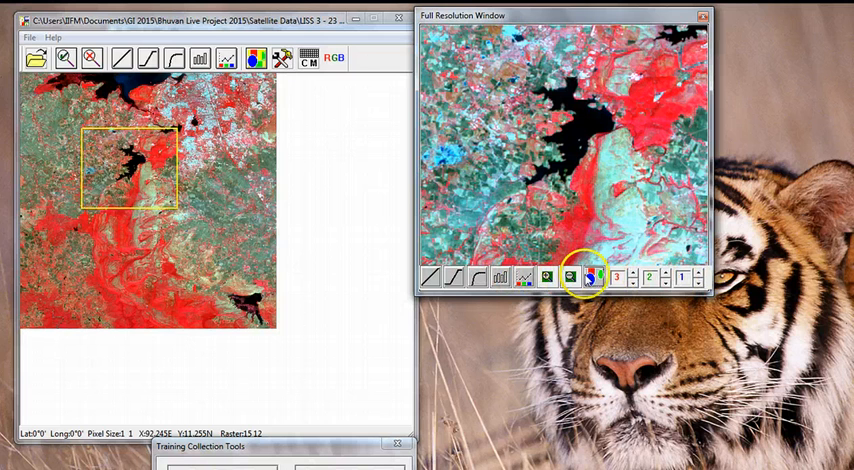
pyautogui.moveTo(432, 277)
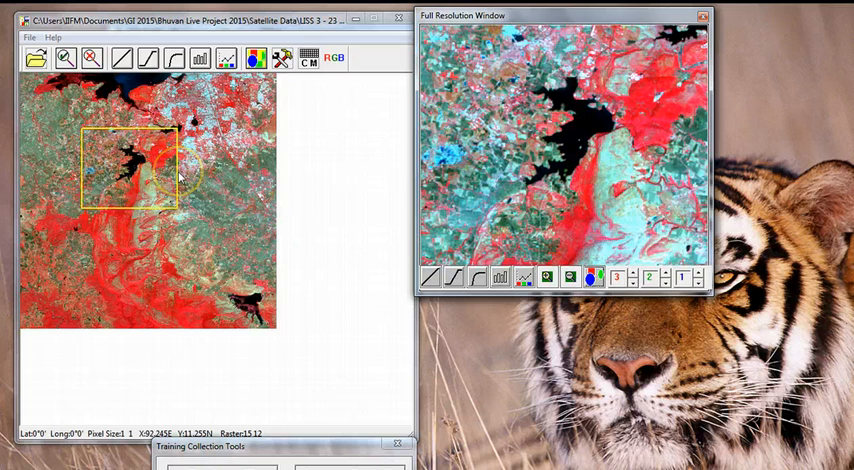
pyautogui.moveTo(252, 405)
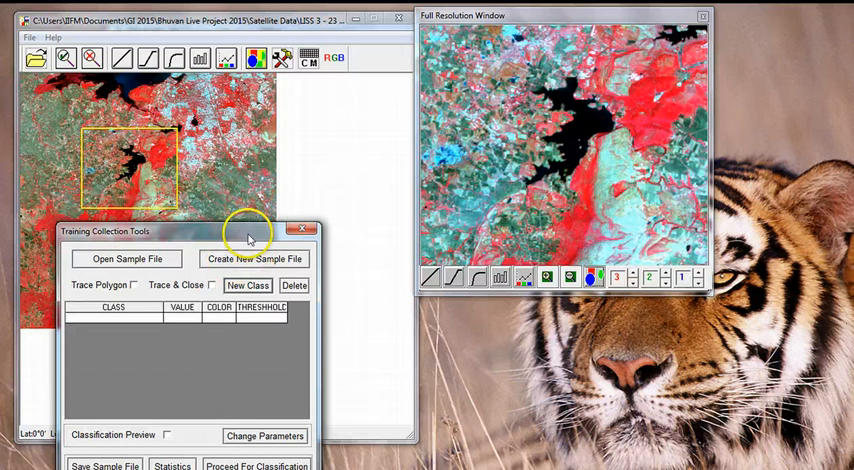
pyautogui.moveTo(270, 237)
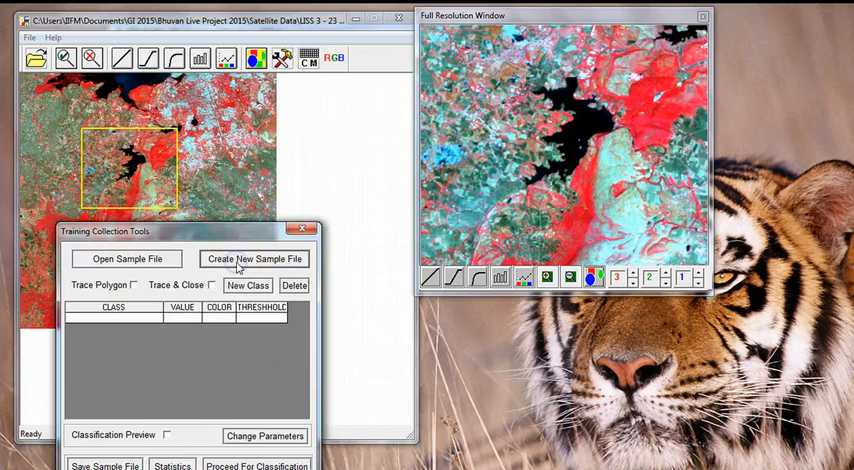
# Step: Create and save an empty training sample file named bpl1
pyautogui.click(254, 258)
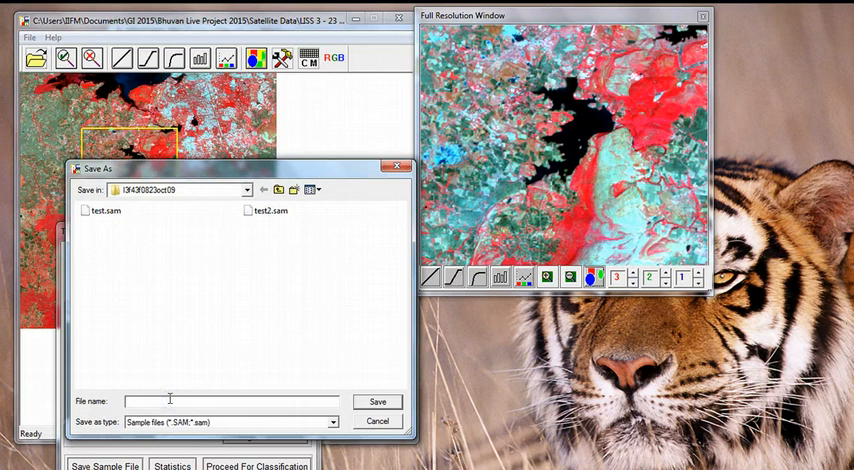
pyautogui.write('bpl1')
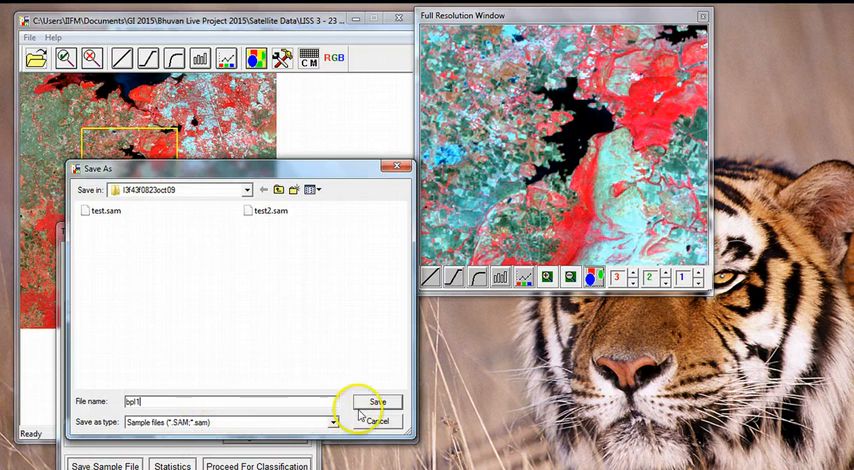
pyautogui.click(371, 403)
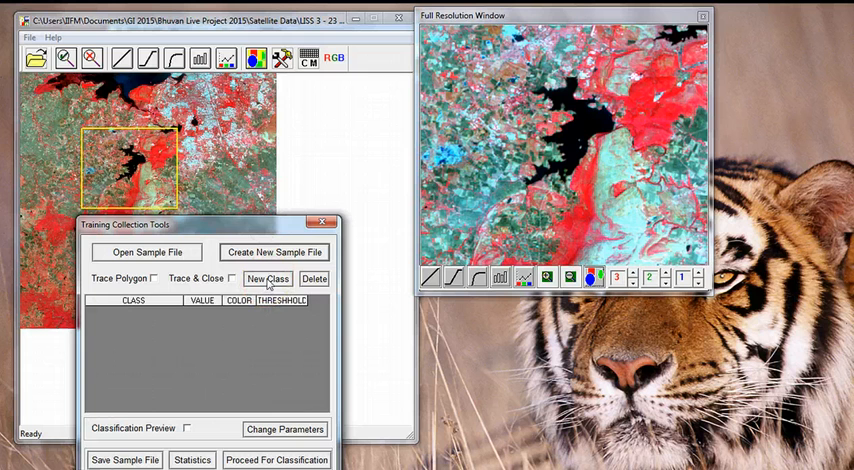
# Step: Add a training class 'Water' with value 1 and a blue colour
pyautogui.click(267, 278)
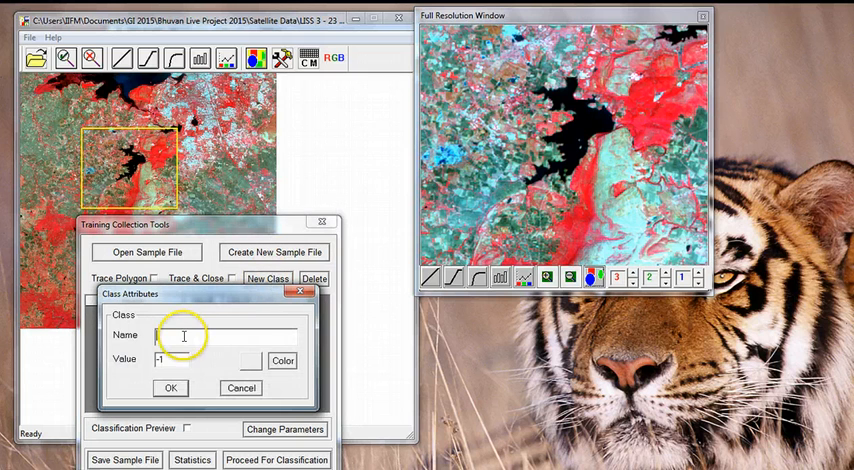
pyautogui.write('Water')
pyautogui.click(172, 359)
pyautogui.write('1')
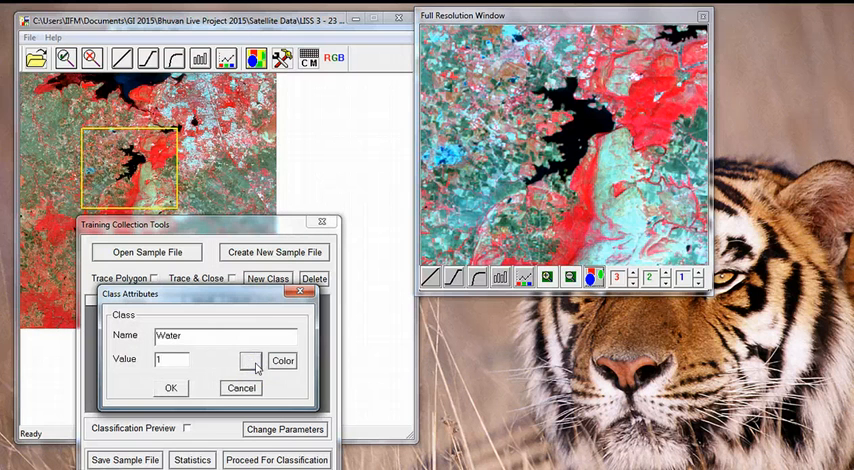
pyautogui.click(283, 360)
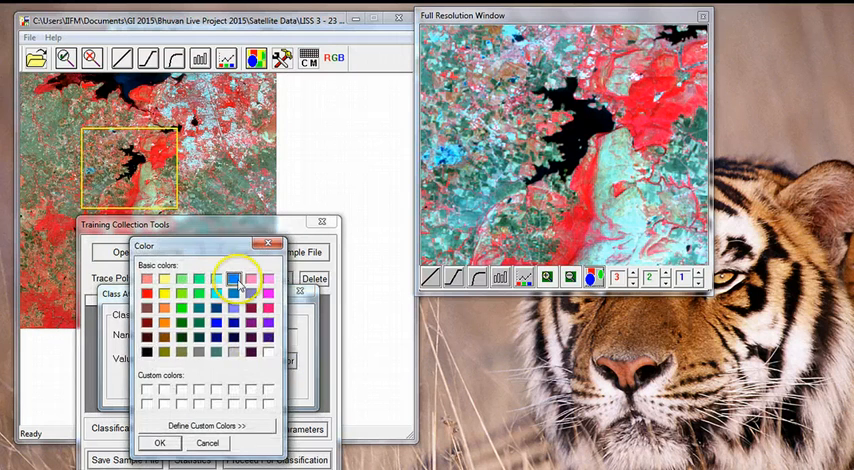
pyautogui.click(160, 443)
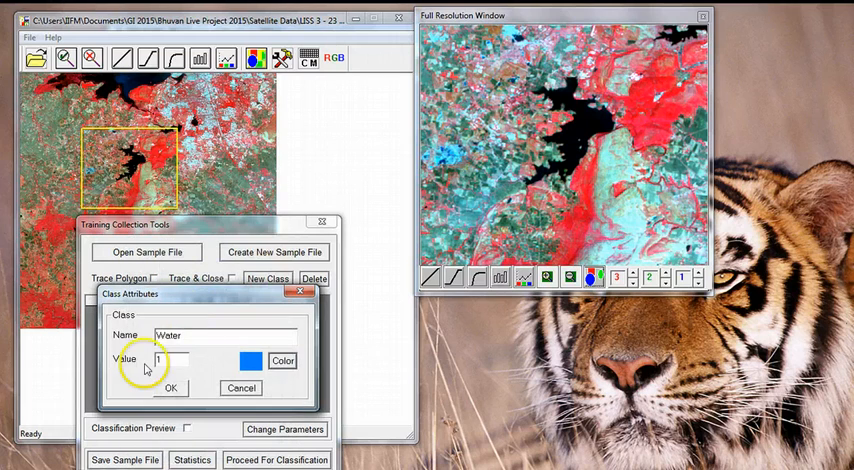
pyautogui.click(169, 388)
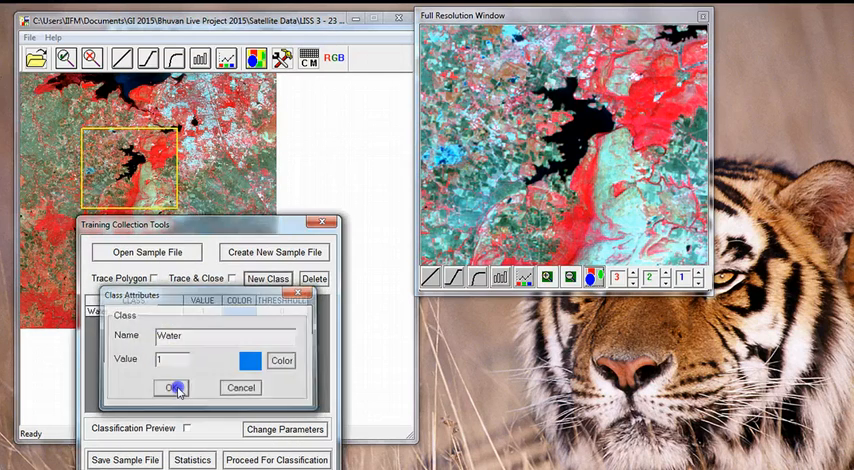
pyautogui.click(173, 387)
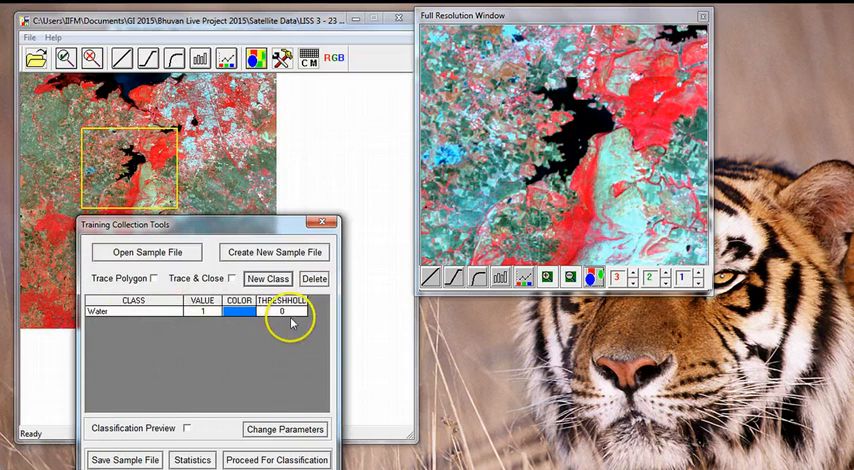
pyautogui.moveTo(140, 330)
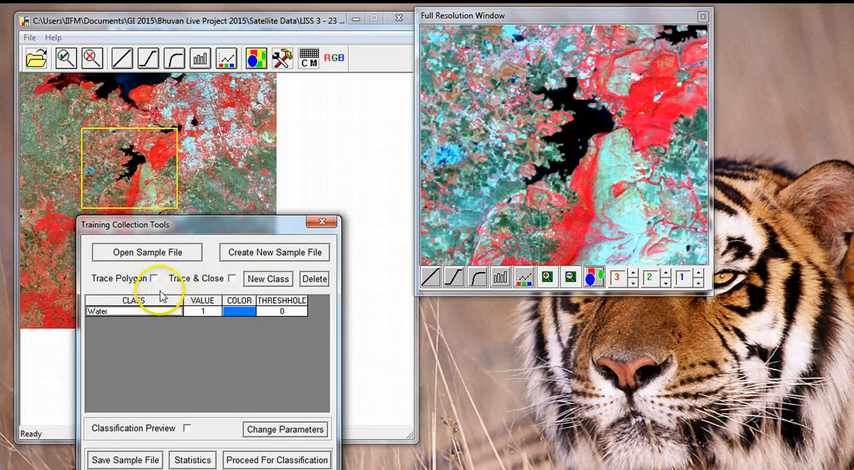
pyautogui.moveTo(104, 279)
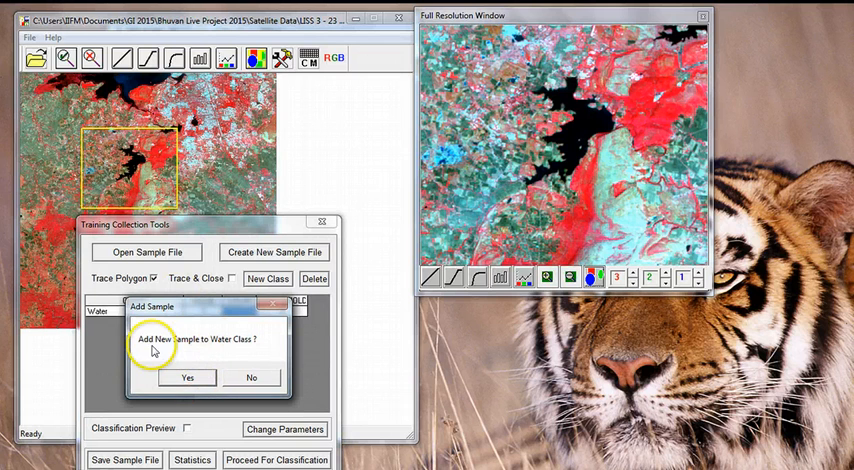
pyautogui.moveTo(252, 349)
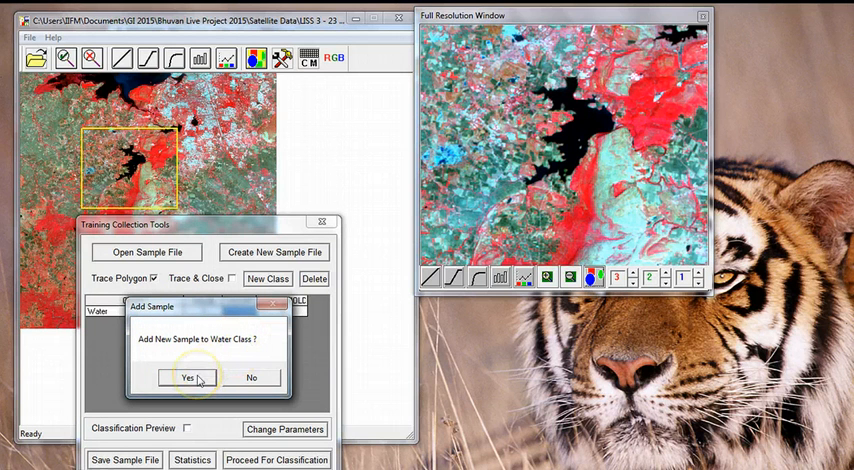
# Step: Accept the polygon traced inside the dark lake as a Water sample
pyautogui.click(214, 377)
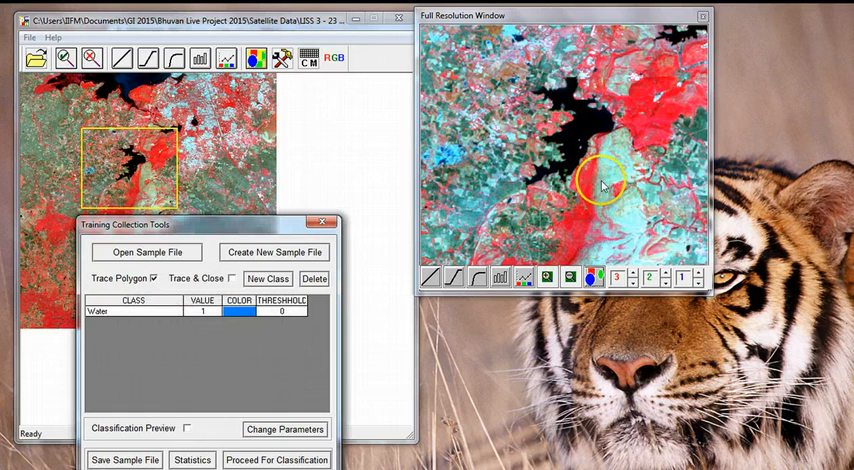
pyautogui.moveTo(595, 128)
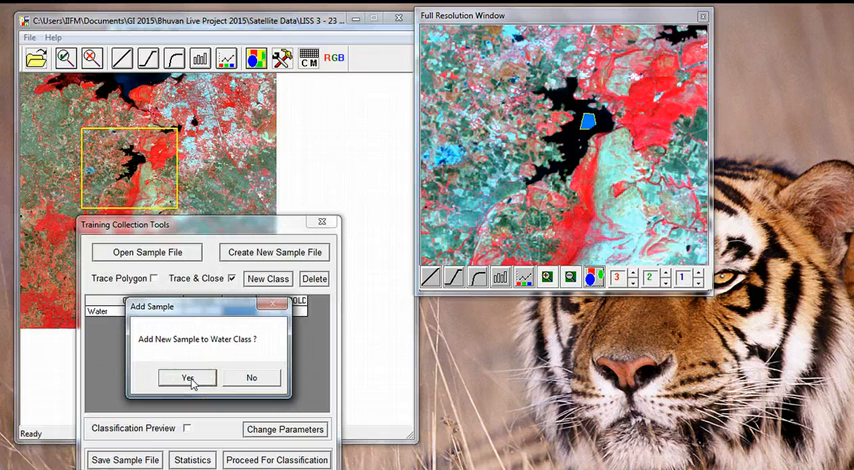
# Step: Accept the polygon traced in the northern lake as another Water sample
pyautogui.click(186, 377)
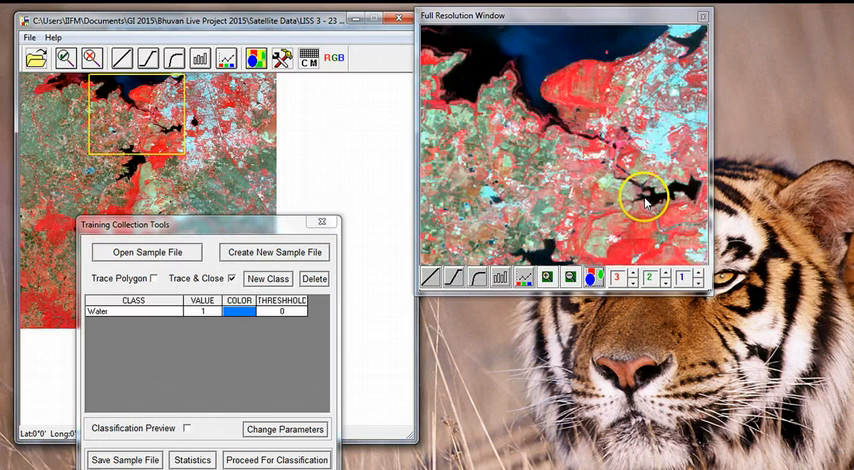
pyautogui.moveTo(495, 62)
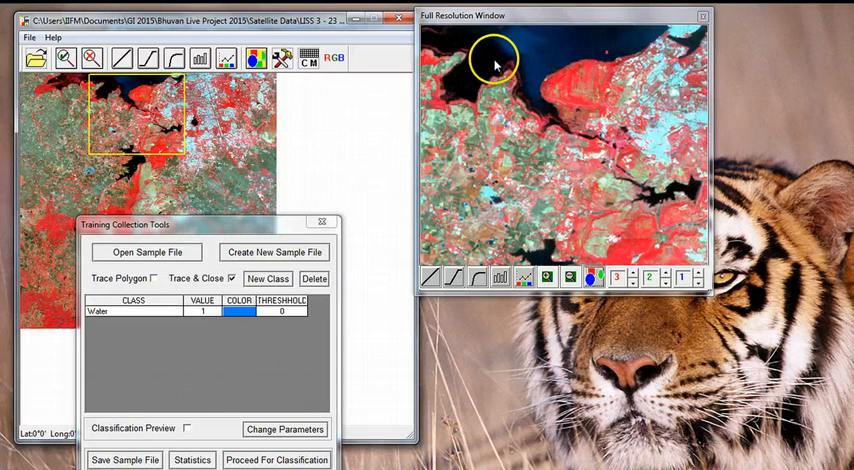
pyautogui.moveTo(495, 65)
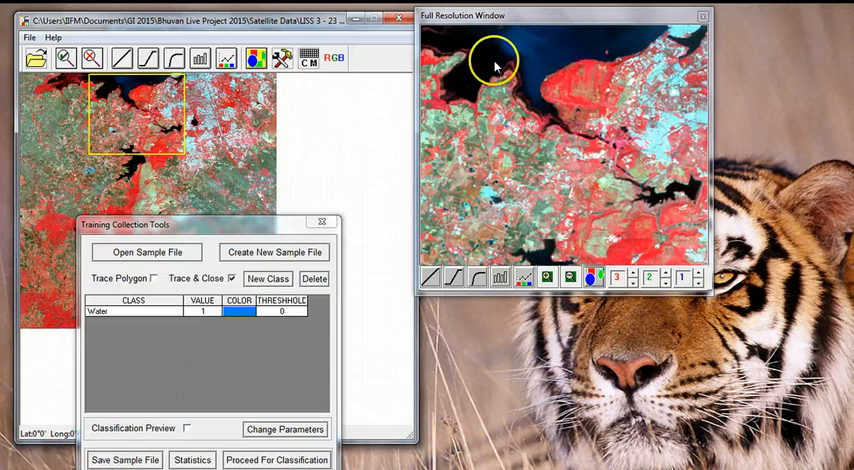
pyautogui.moveTo(442, 157)
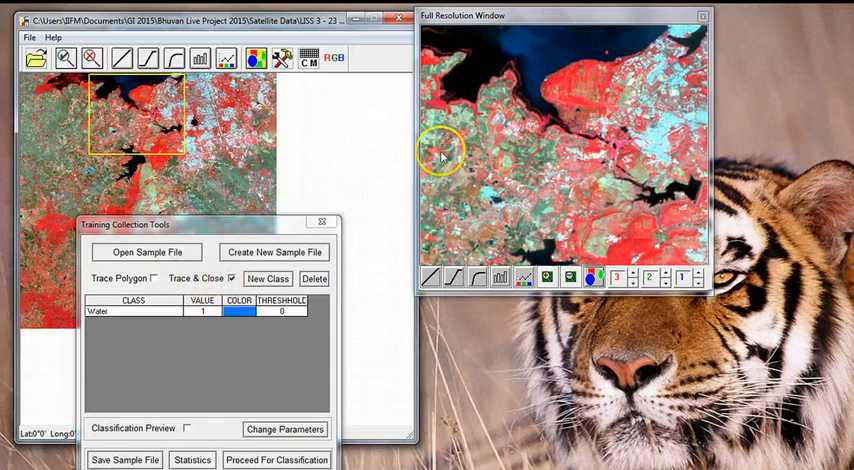
pyautogui.moveTo(108, 283)
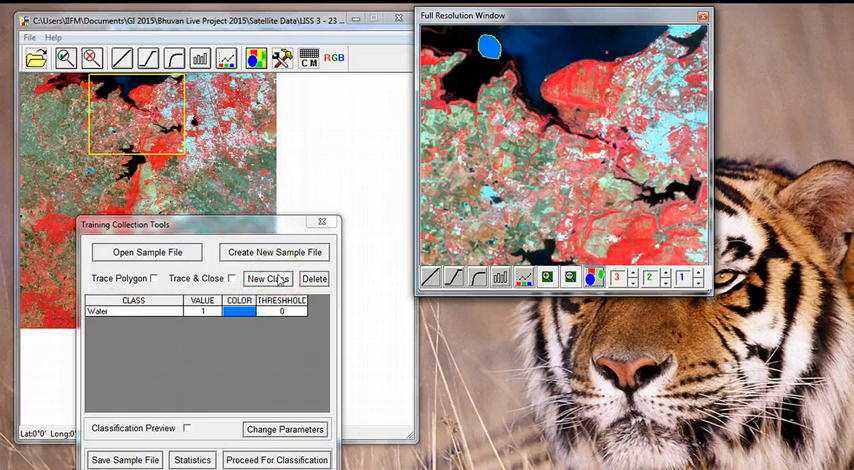
# Step: Add a training class 'Vegetation' with value 2 and dark green colour
pyautogui.click(266, 278)
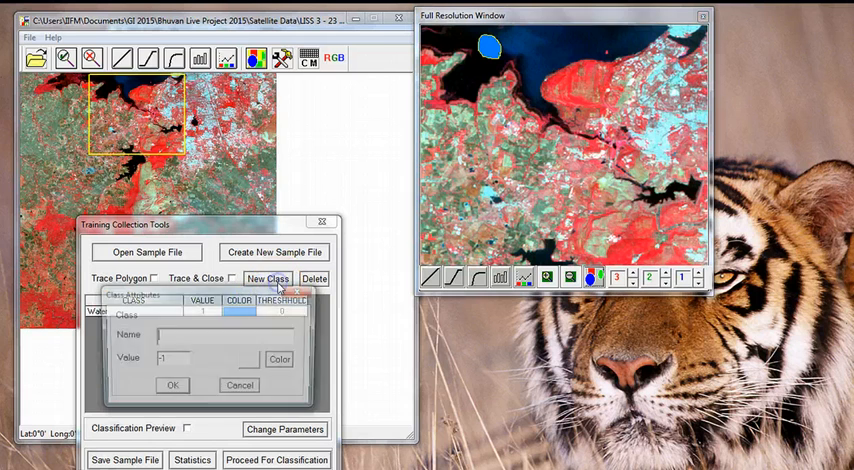
pyautogui.click(267, 278)
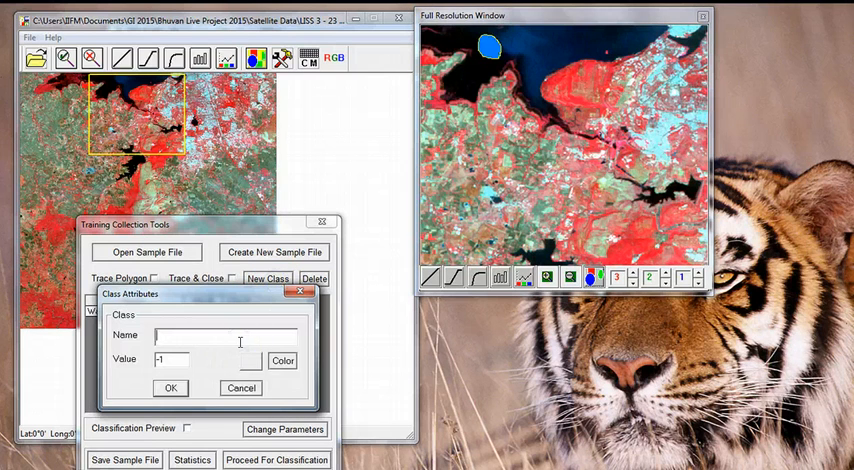
pyautogui.write('Vegetation')
pyautogui.click(172, 359)
pyautogui.write('2')
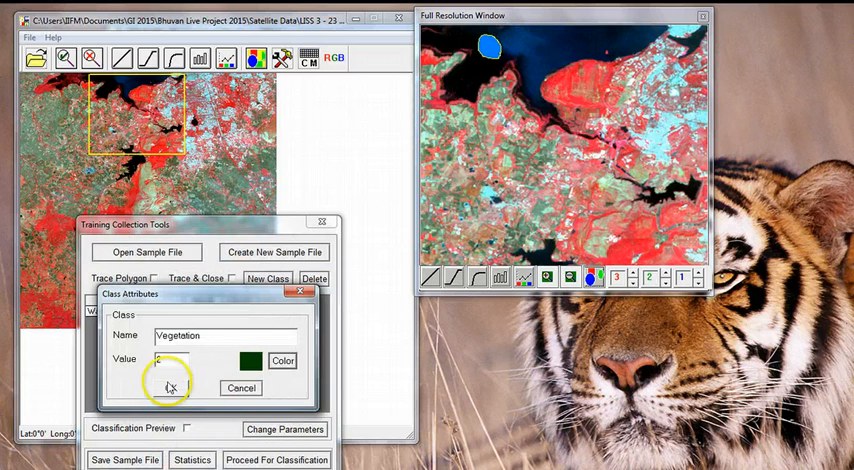
pyautogui.click(171, 384)
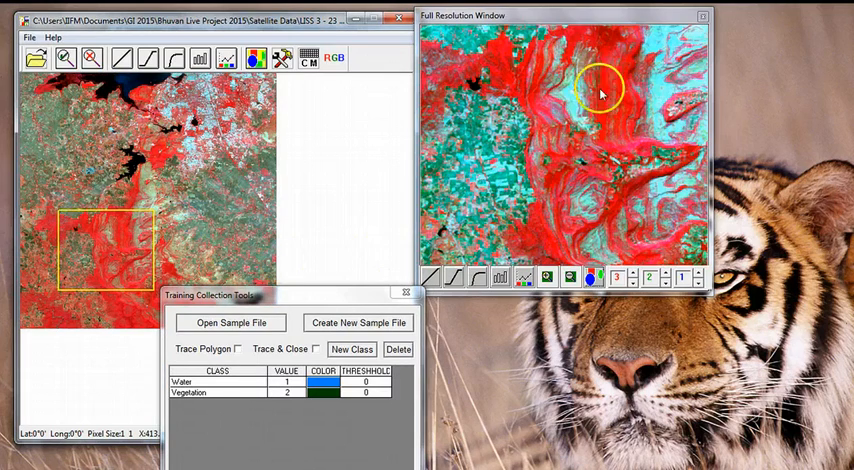
pyautogui.moveTo(410, 340)
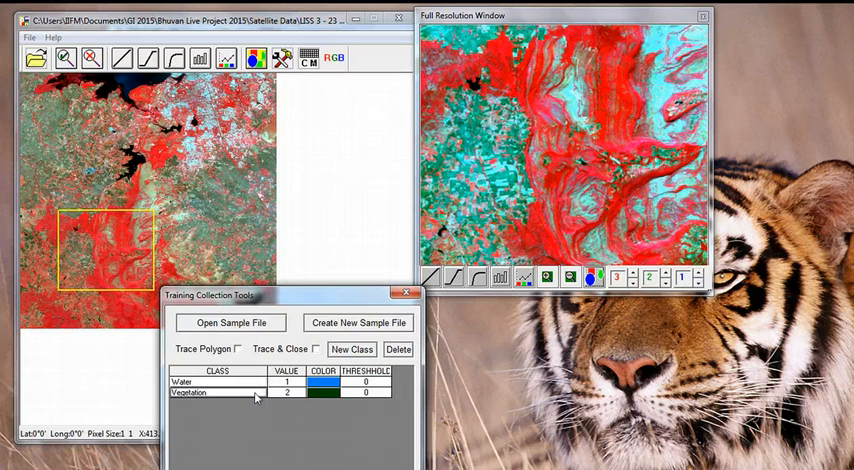
# Step: Select Vegetation, add a sample traced over bright red areas, and begin another polygon
pyautogui.click(238, 348)
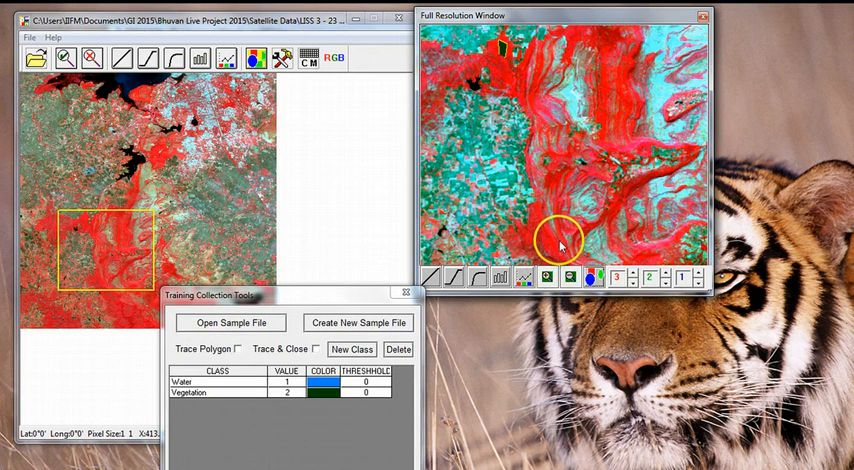
pyautogui.moveTo(556, 245)
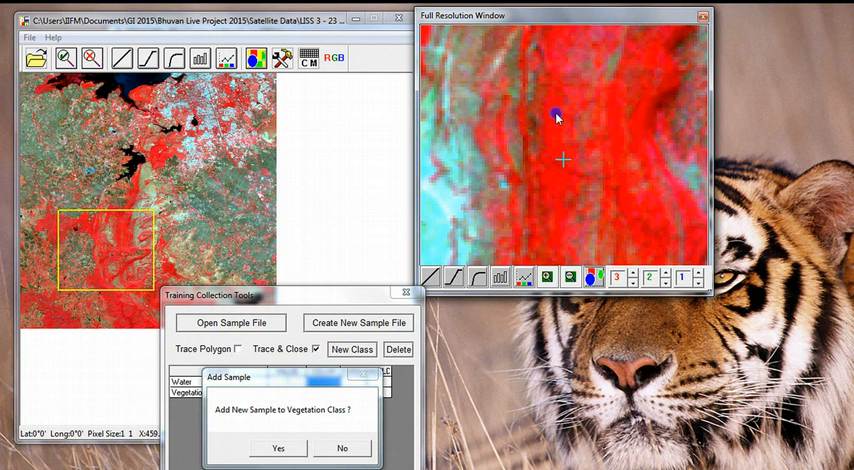
pyautogui.moveTo(522, 171)
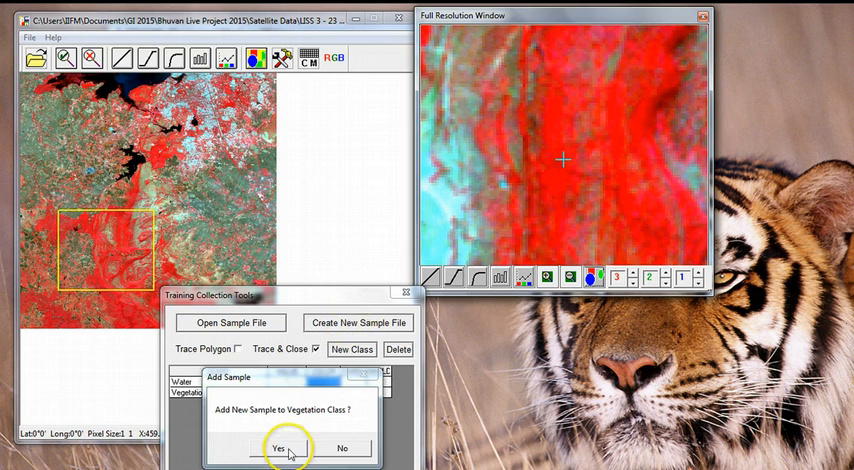
pyautogui.click(281, 447)
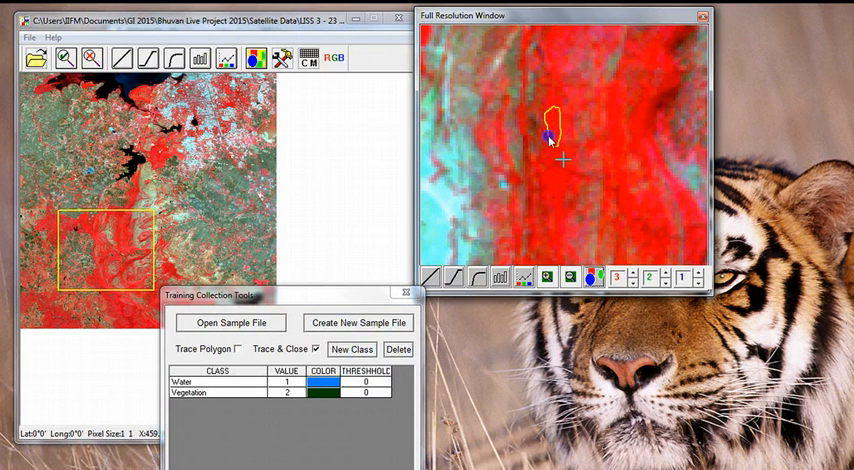
pyautogui.click(300, 349)
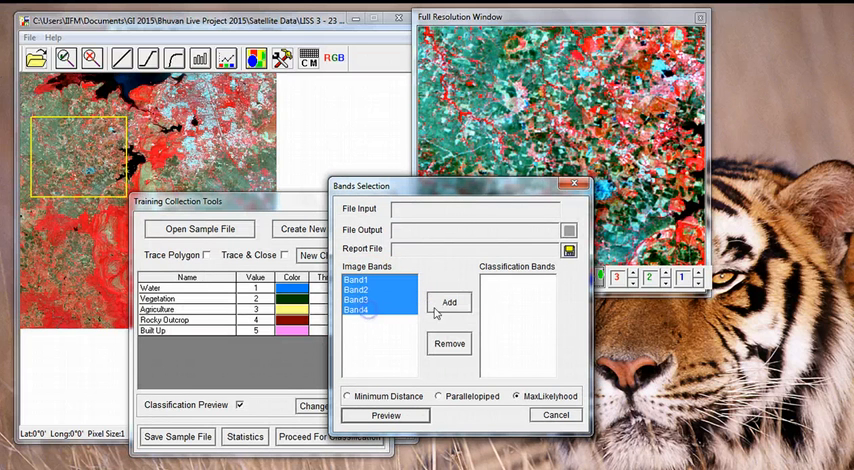
# Step: Preview a MaxLikelyhood classification from Band1–Band4 and move the preview window aside
pyautogui.click(448, 302)
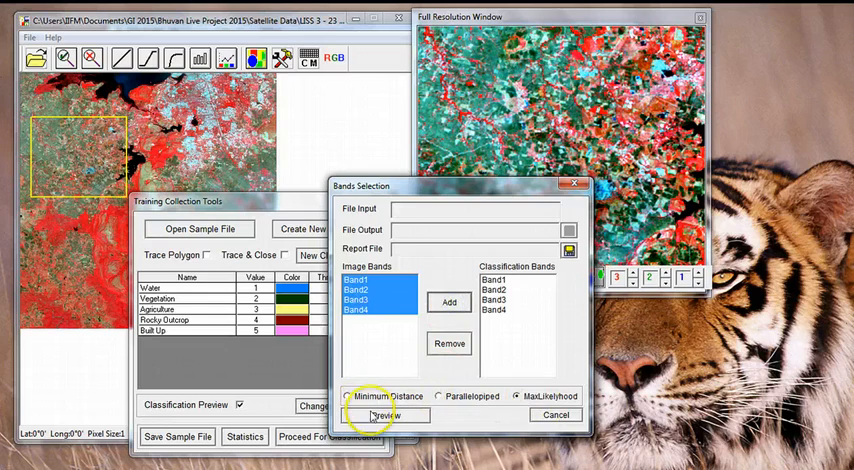
pyautogui.click(382, 415)
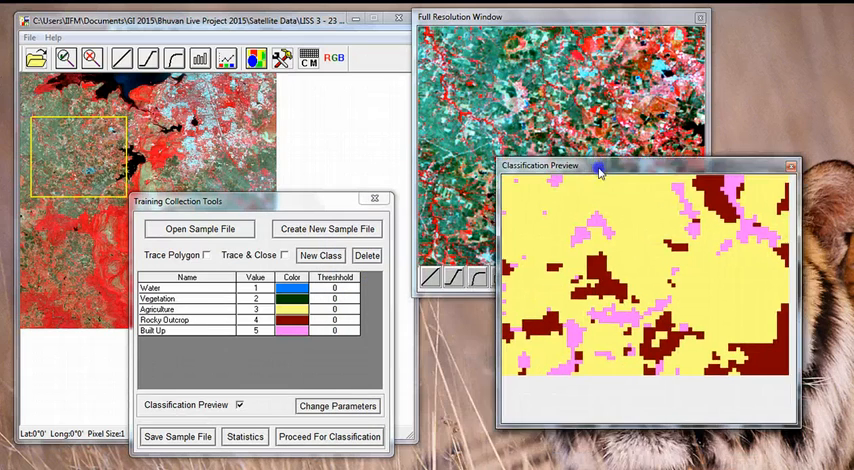
pyautogui.moveTo(598, 167); pyautogui.dragTo(590, 148)
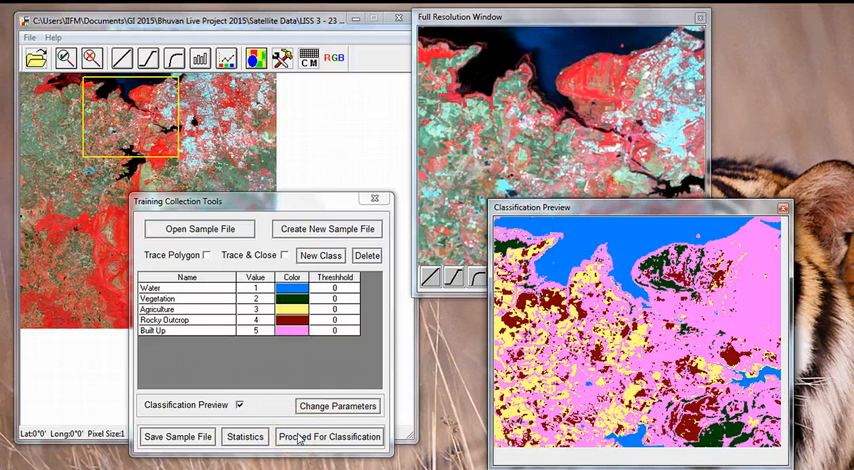
# Step: Start classifying the whole Bhopal image using the maximum-likelihood method
pyautogui.click(329, 436)
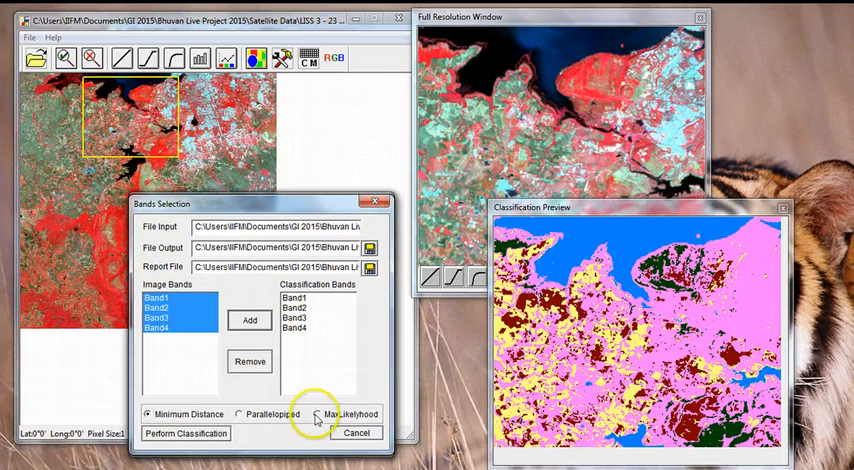
pyautogui.click(185, 433)
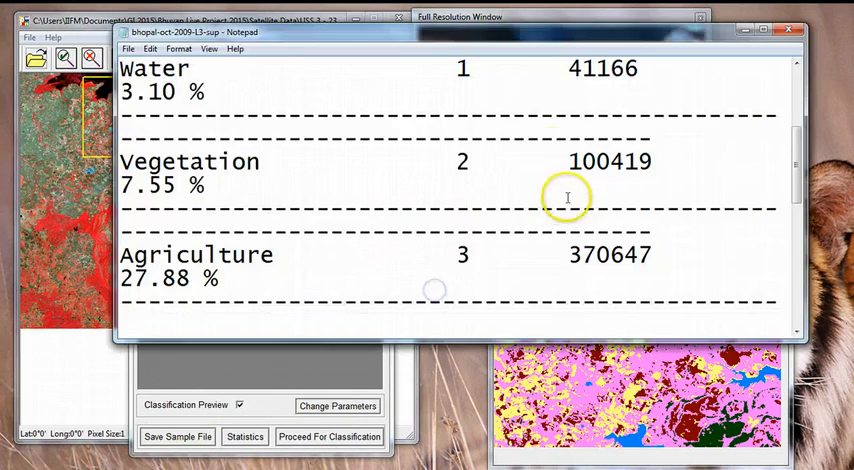
pyautogui.moveTo(588, 78)
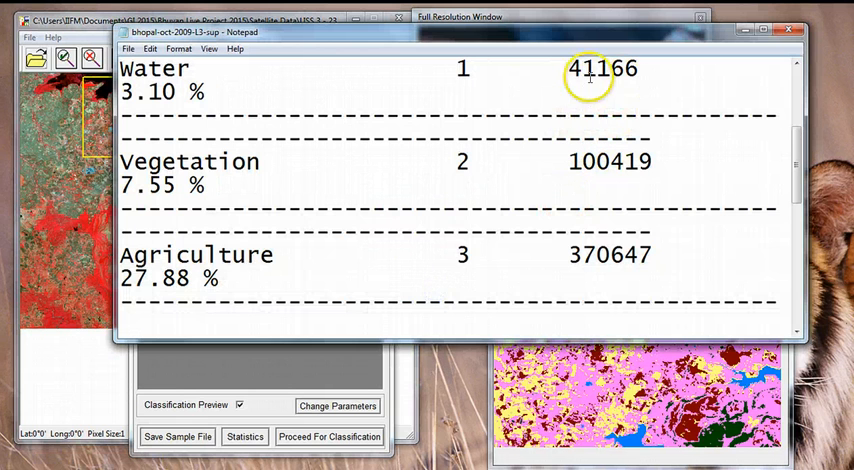
pyautogui.scroll(3)
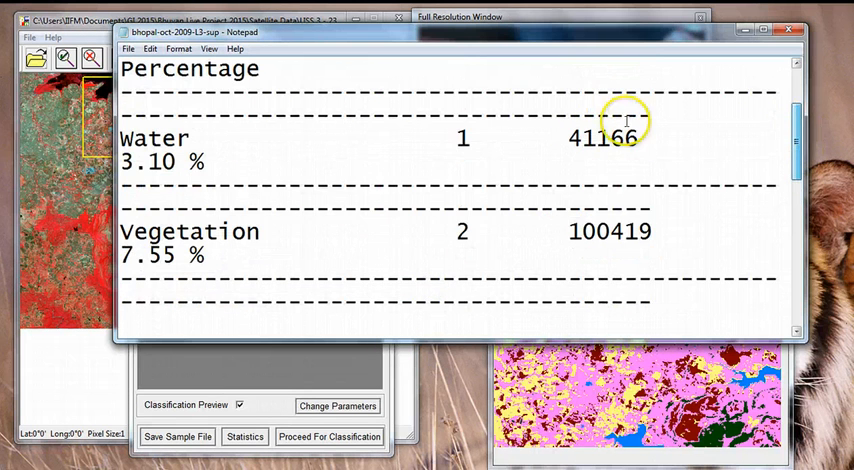
pyautogui.moveTo(565, 140)
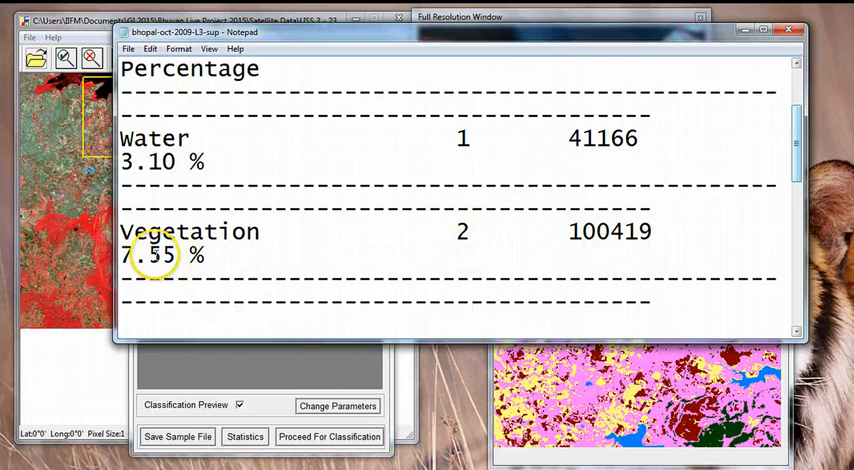
pyautogui.moveTo(693, 193)
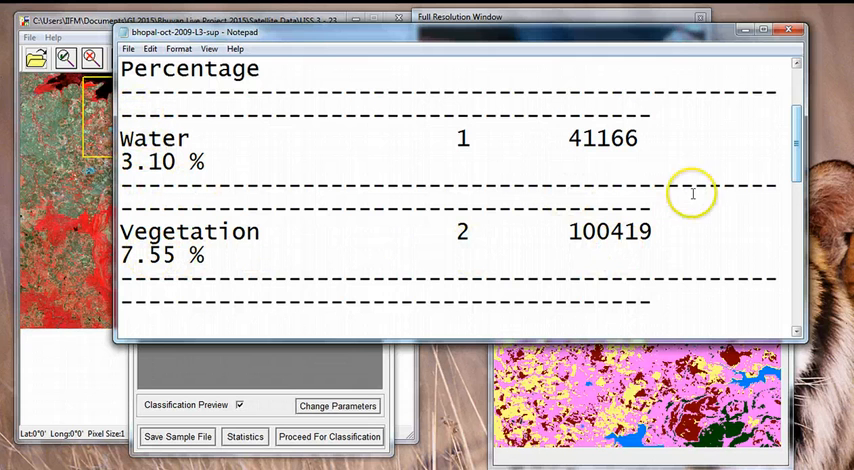
pyautogui.doubleClick(610, 138)
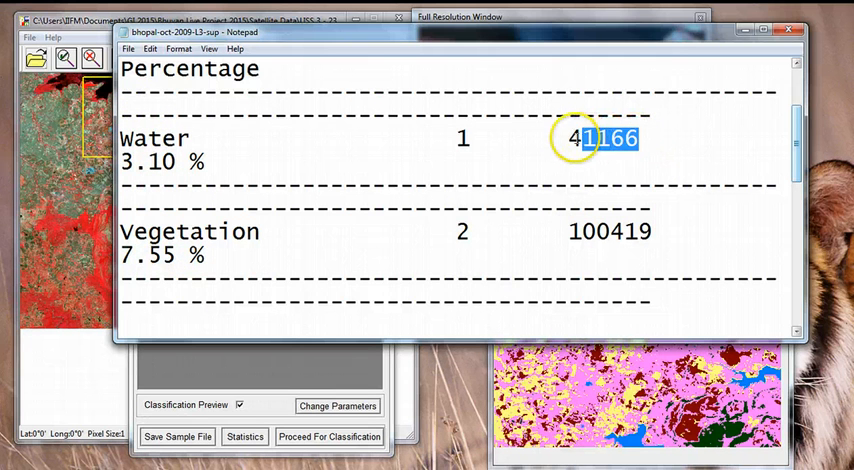